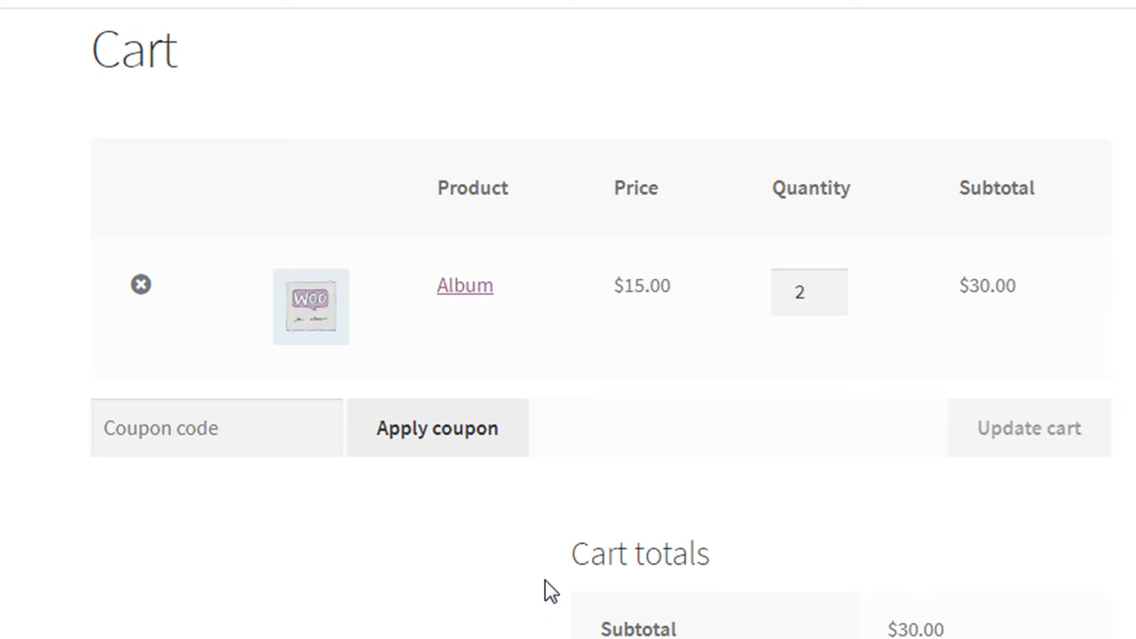
Apply an empty coupon on the cart and pick out the word coupon in the notice
{"action": "left_click", "coordinate": [217, 428]}
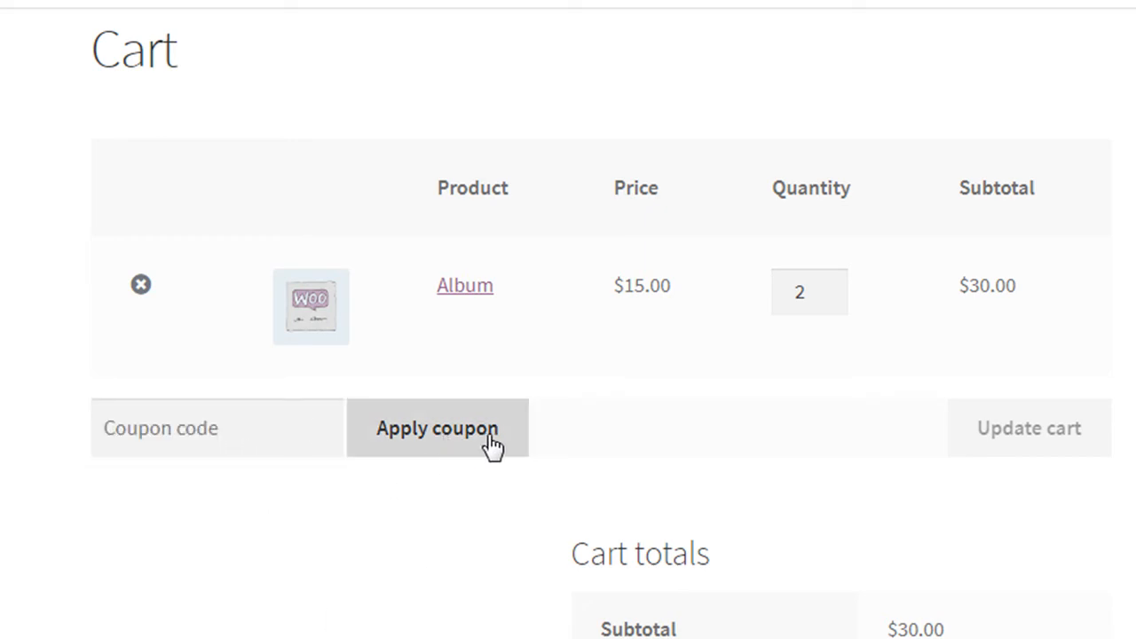
{"action": "left_click", "coordinate": [437, 428]}
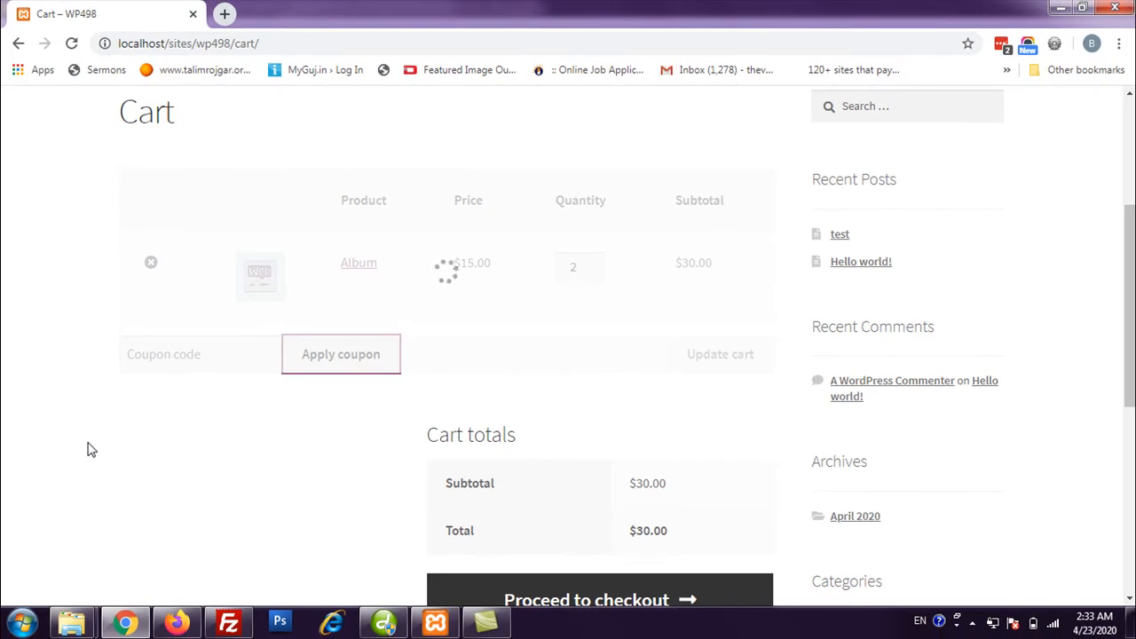
{"action": "left_click", "coordinate": [341, 355]}
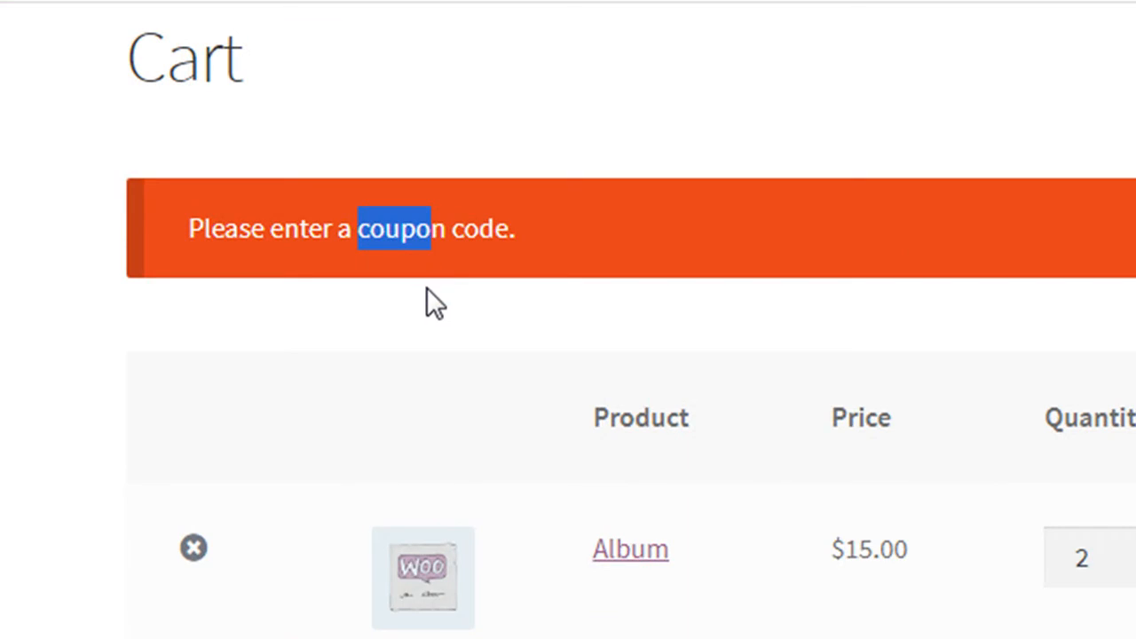
{"action": "mouse_move", "coordinate": [423, 359]}
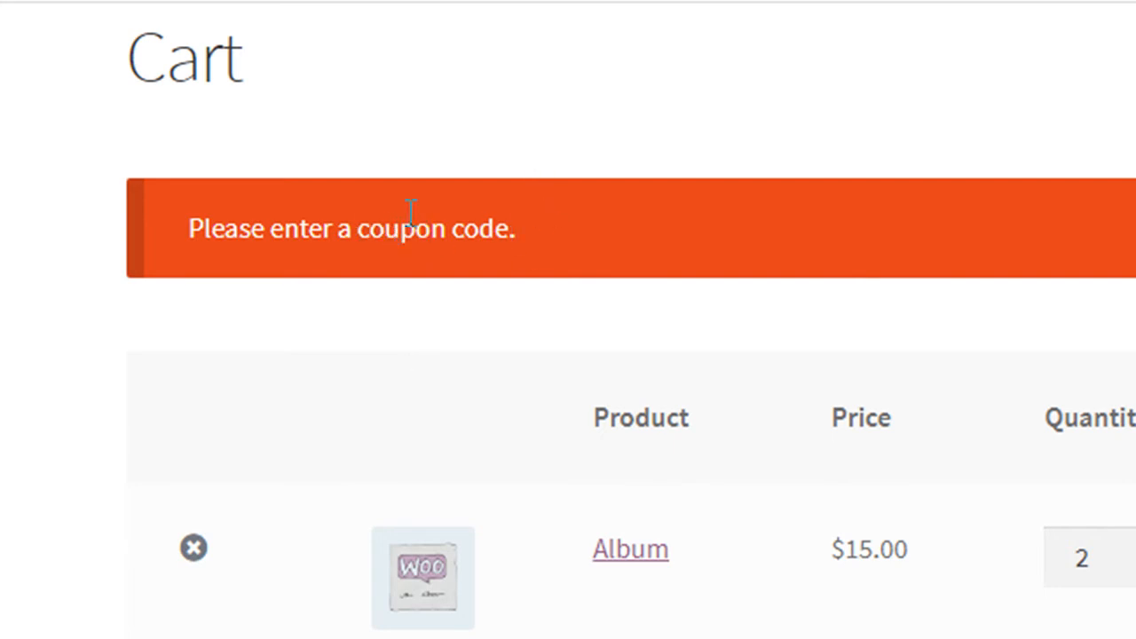
{"action": "double_click", "coordinate": [401, 227]}
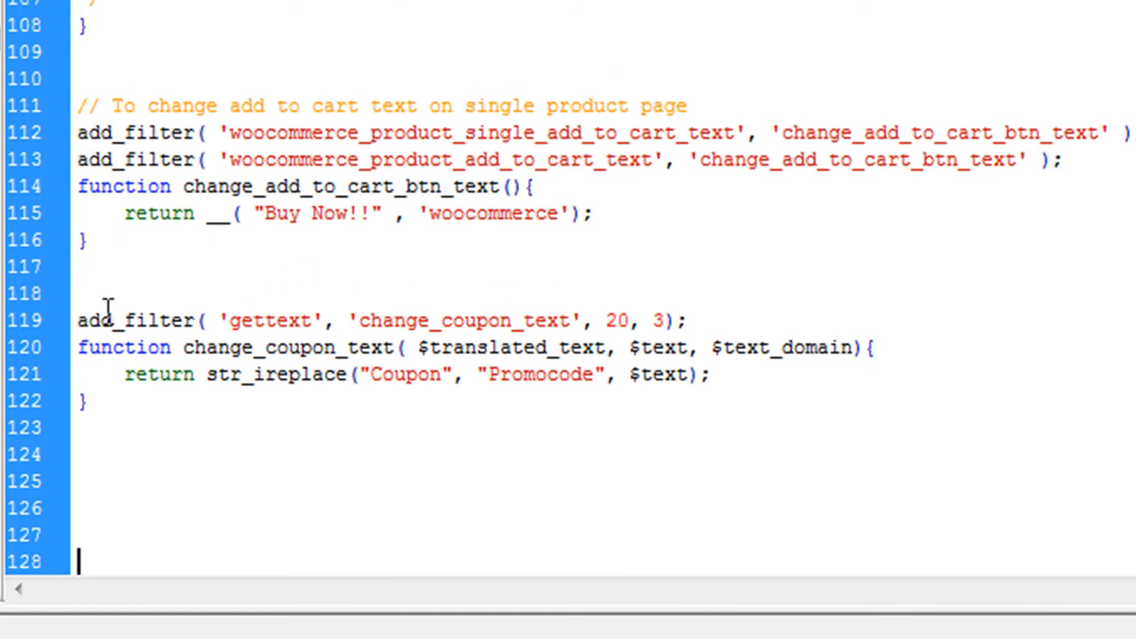
Walk through the add_filter('gettext') line and change_coupon_text function in functions.php
{"action": "left_click", "coordinate": [80, 293]}
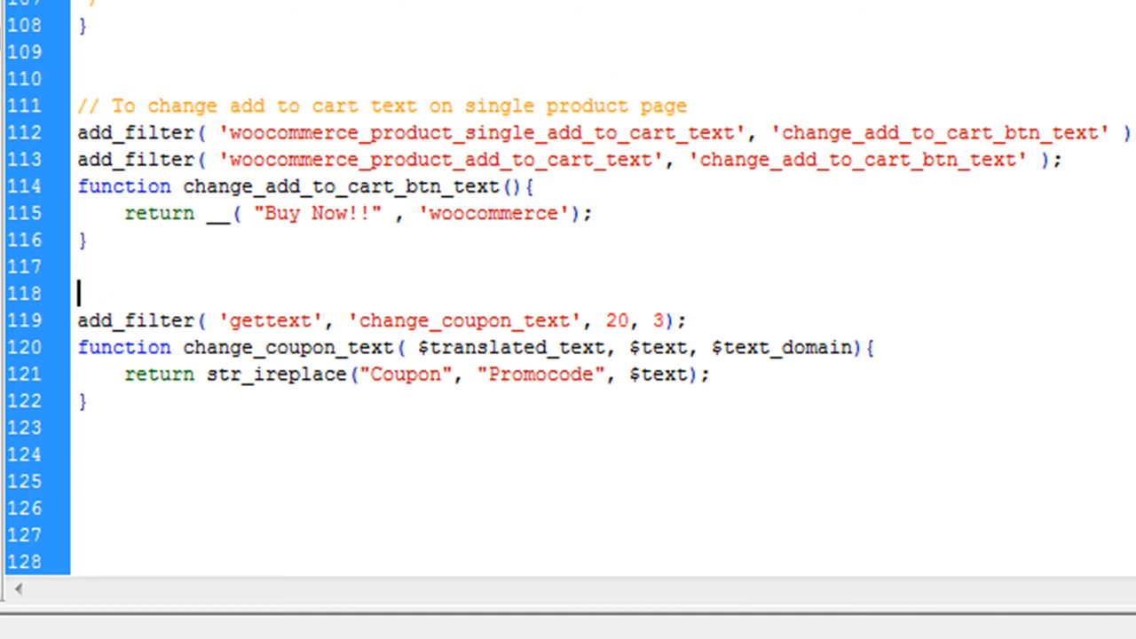
{"action": "left_click", "coordinate": [238, 319]}
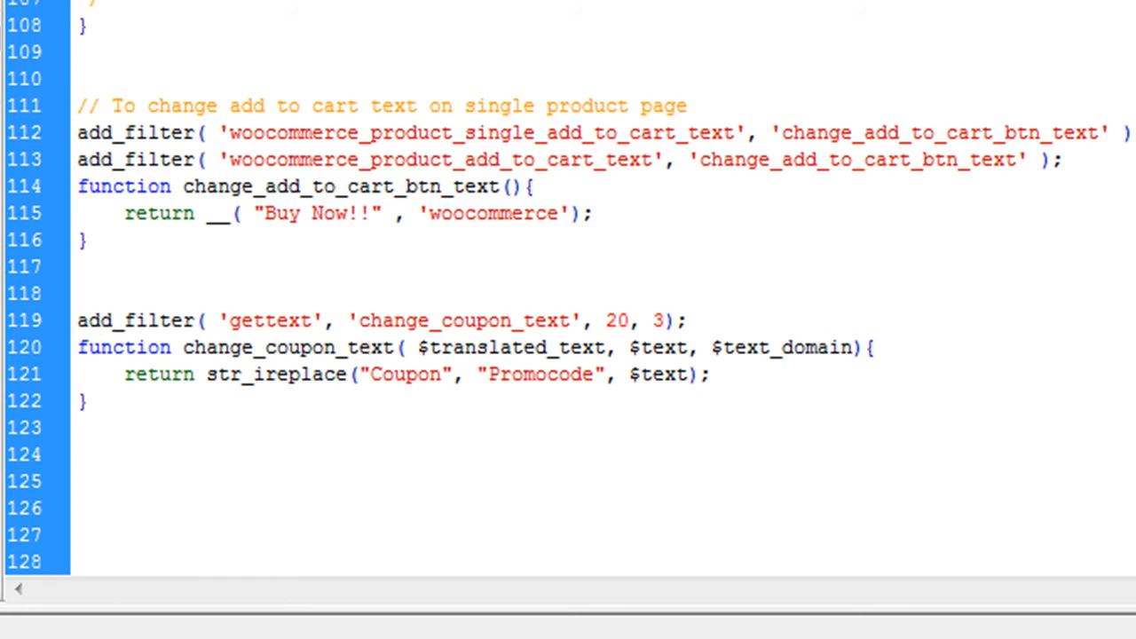
{"action": "left_click", "coordinate": [344, 346]}
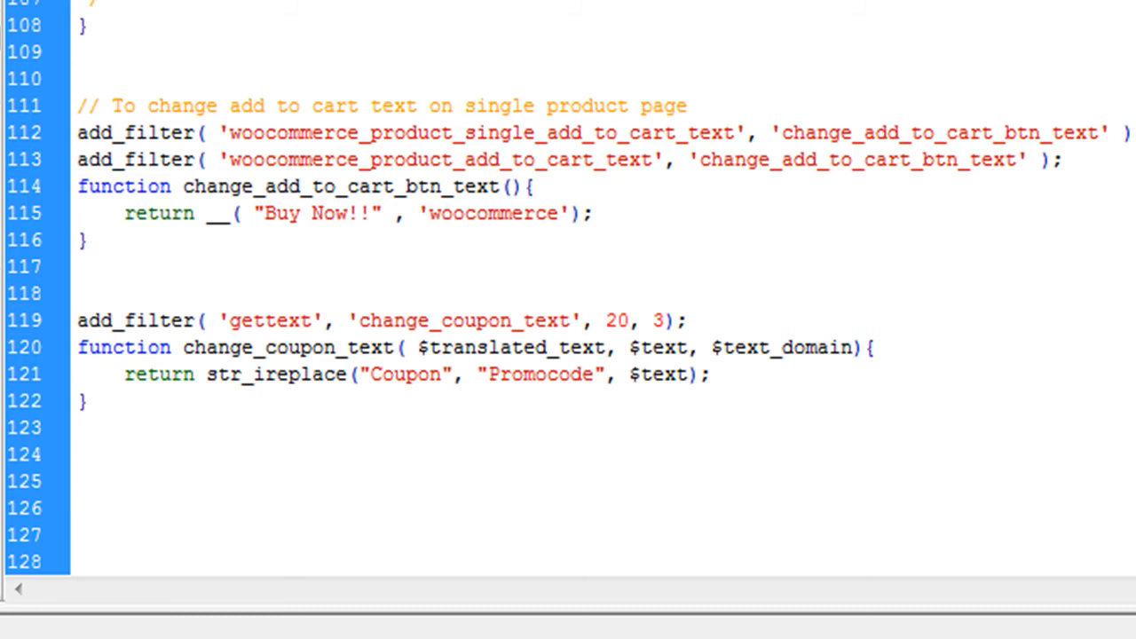
{"action": "left_click", "coordinate": [602, 320]}
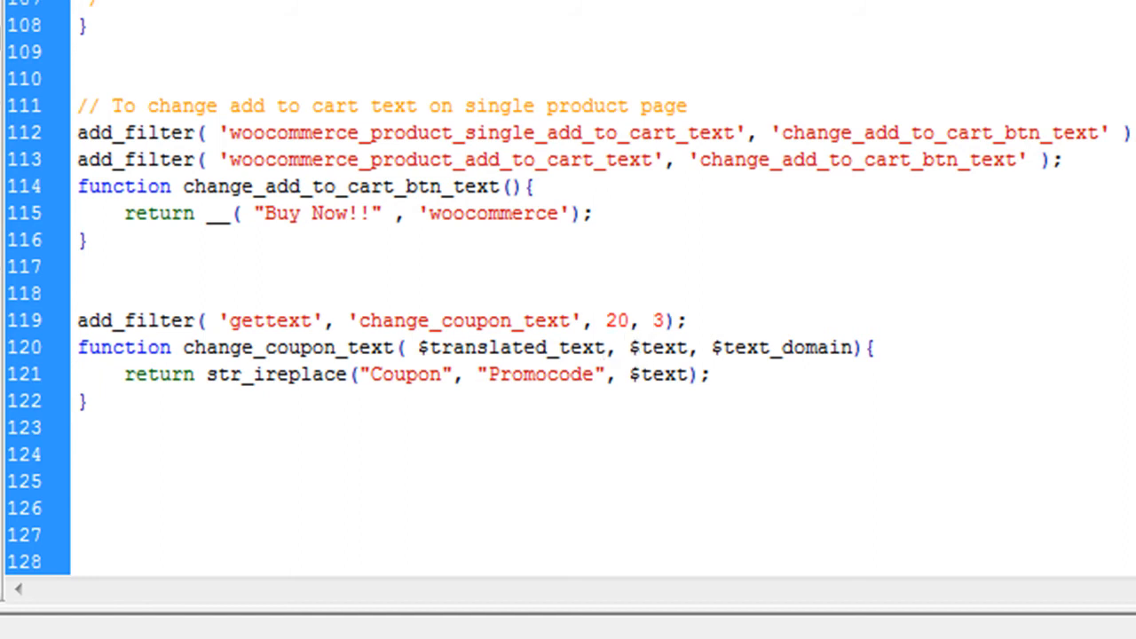
{"action": "mouse_move", "coordinate": [696, 348]}
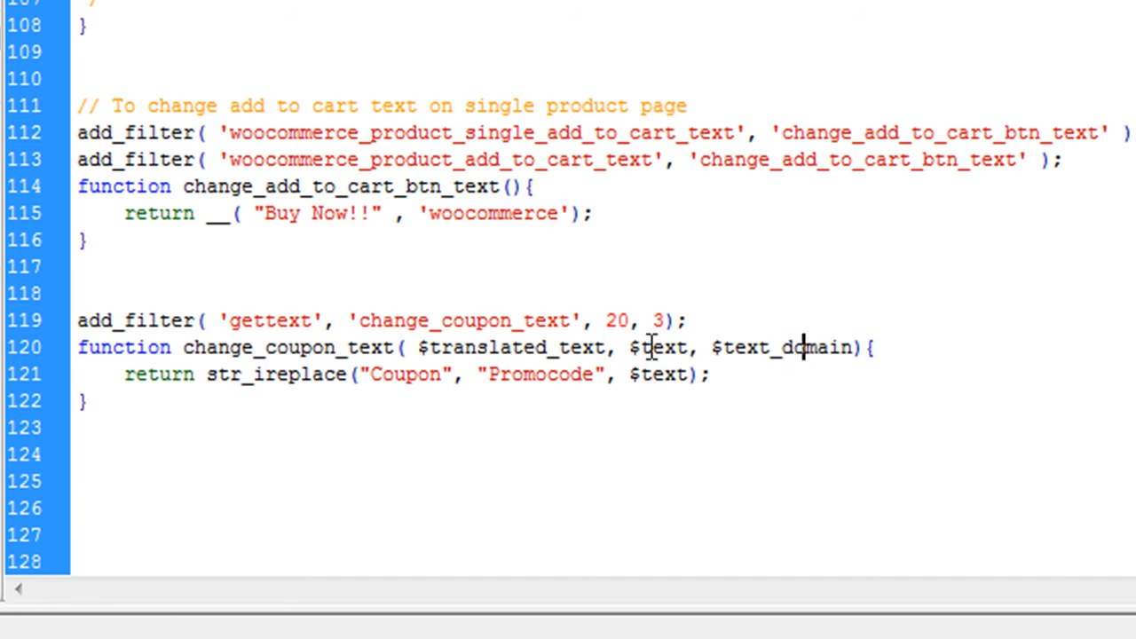
Point out the $text parameter and the str_ireplace("Coupon", "Promocode", $text) call
{"action": "double_click", "coordinate": [658, 347]}
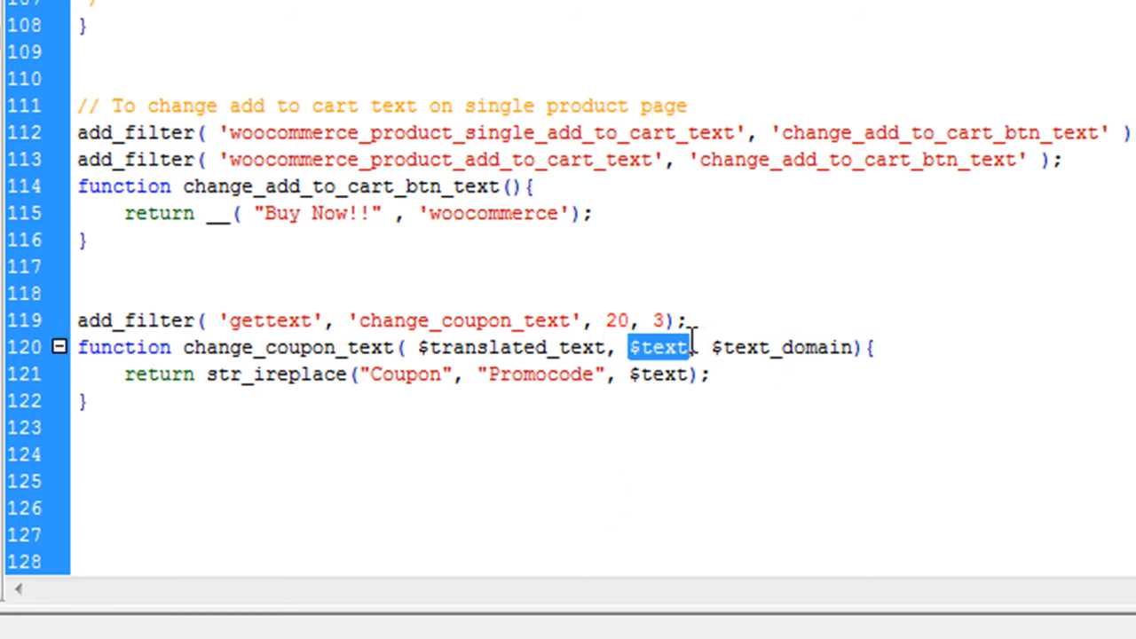
{"action": "left_click", "coordinate": [304, 405]}
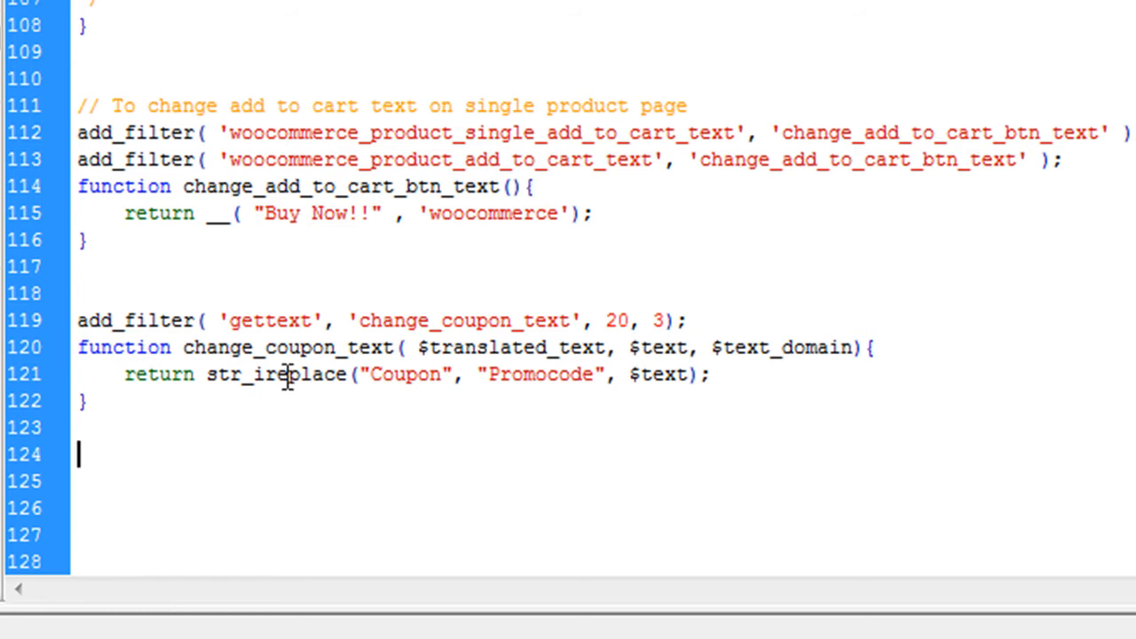
{"action": "double_click", "coordinate": [275, 373]}
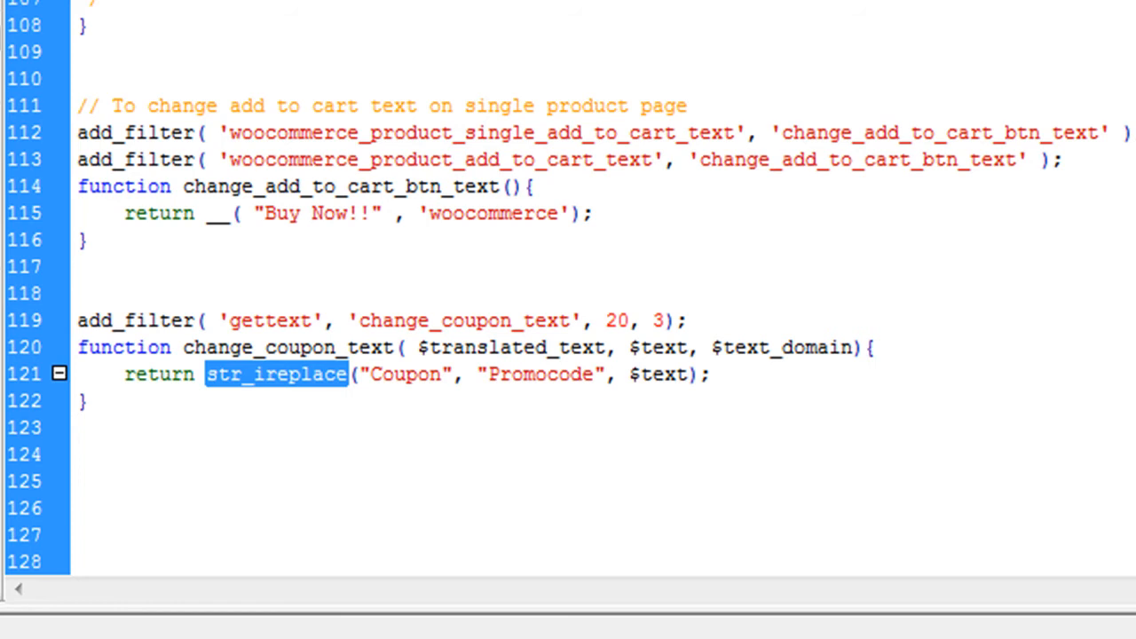
{"action": "left_click", "coordinate": [221, 373]}
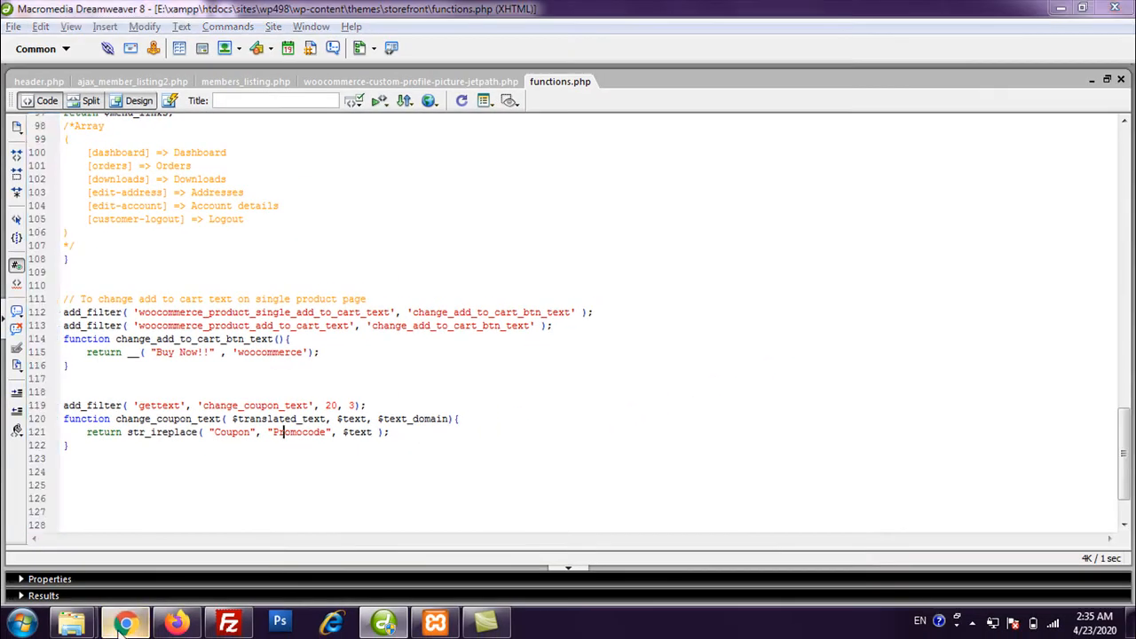
Back on the cart, apply an empty promocode to see 'Please enter a Promocode code.'
{"action": "left_click", "coordinate": [125, 621]}
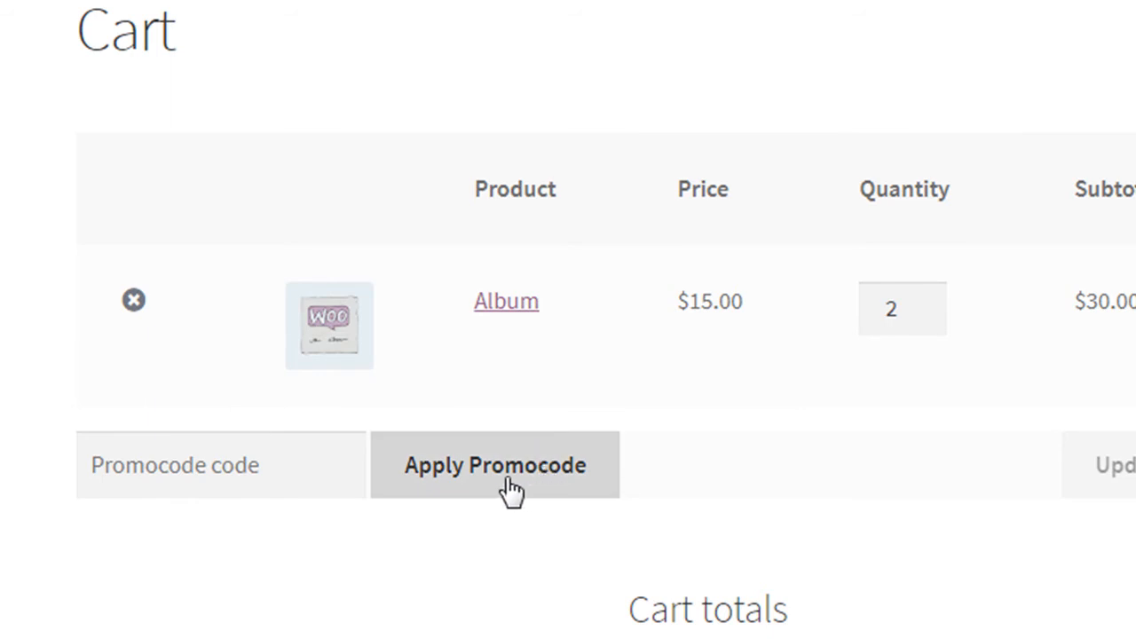
{"action": "left_click", "coordinate": [493, 465]}
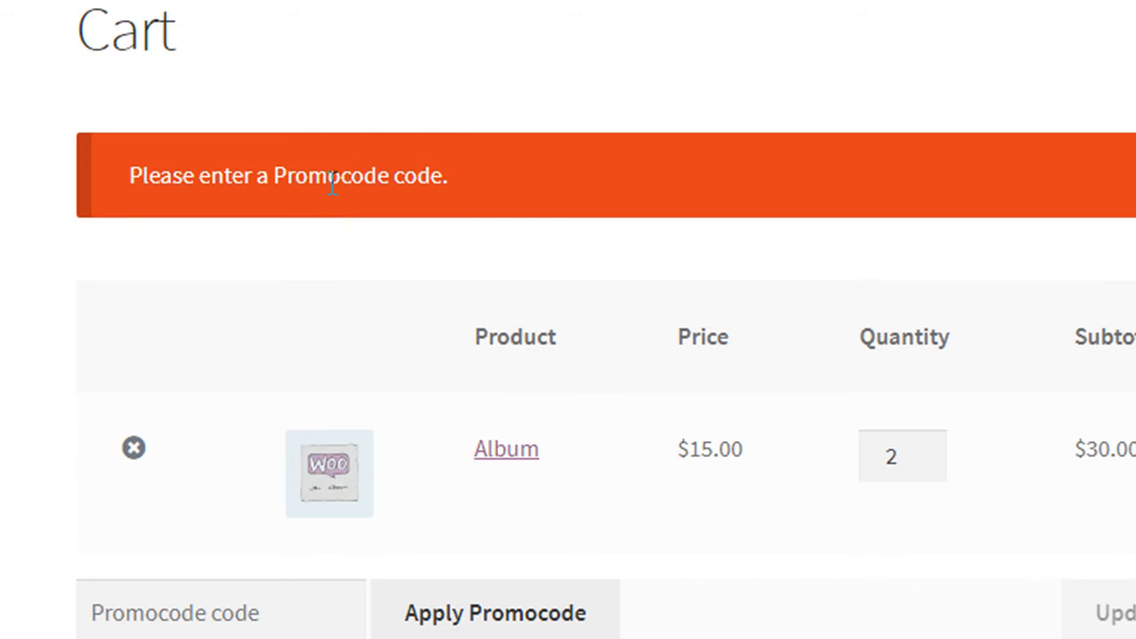
{"action": "scroll", "scroll_direction": "down", "scroll_amount": 3}
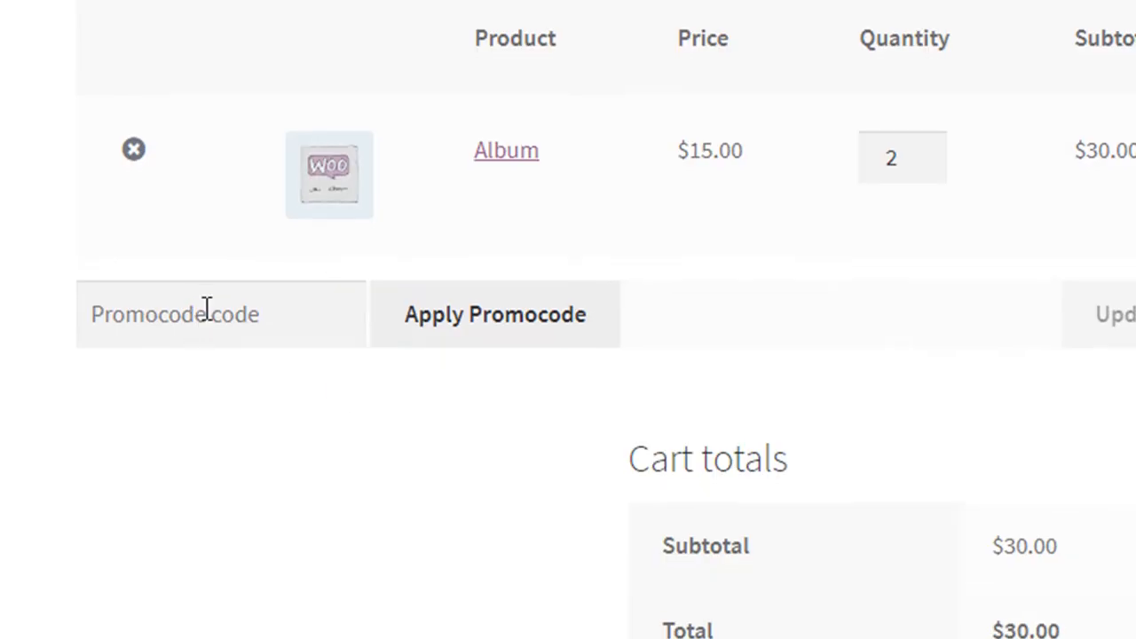
{"action": "mouse_move", "coordinate": [1026, 596]}
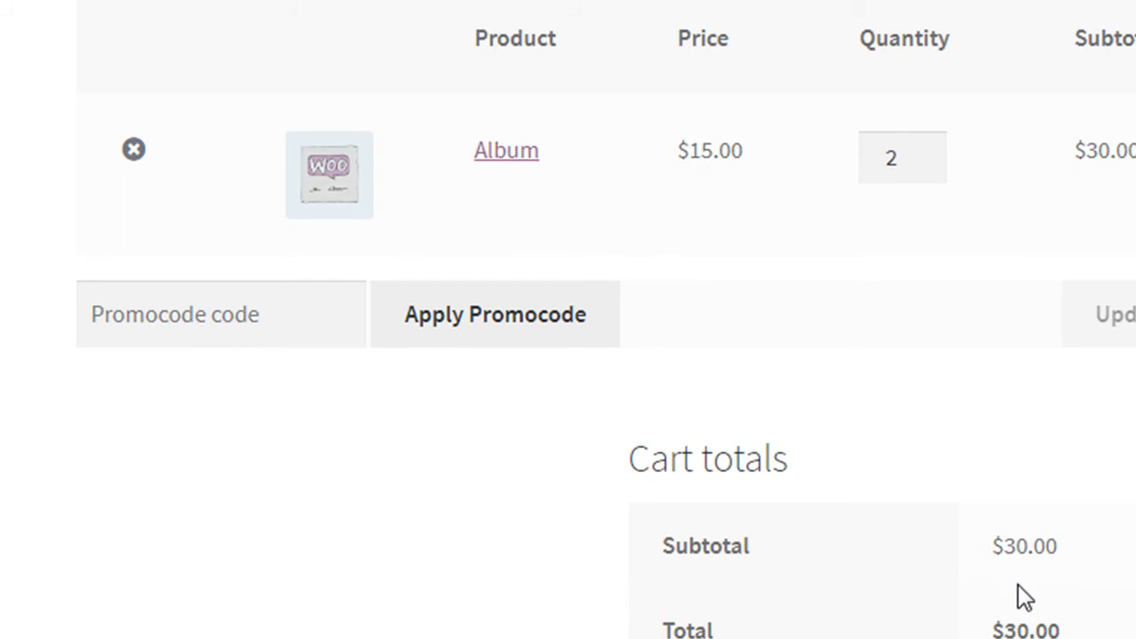
{"action": "mouse_move", "coordinate": [792, 513]}
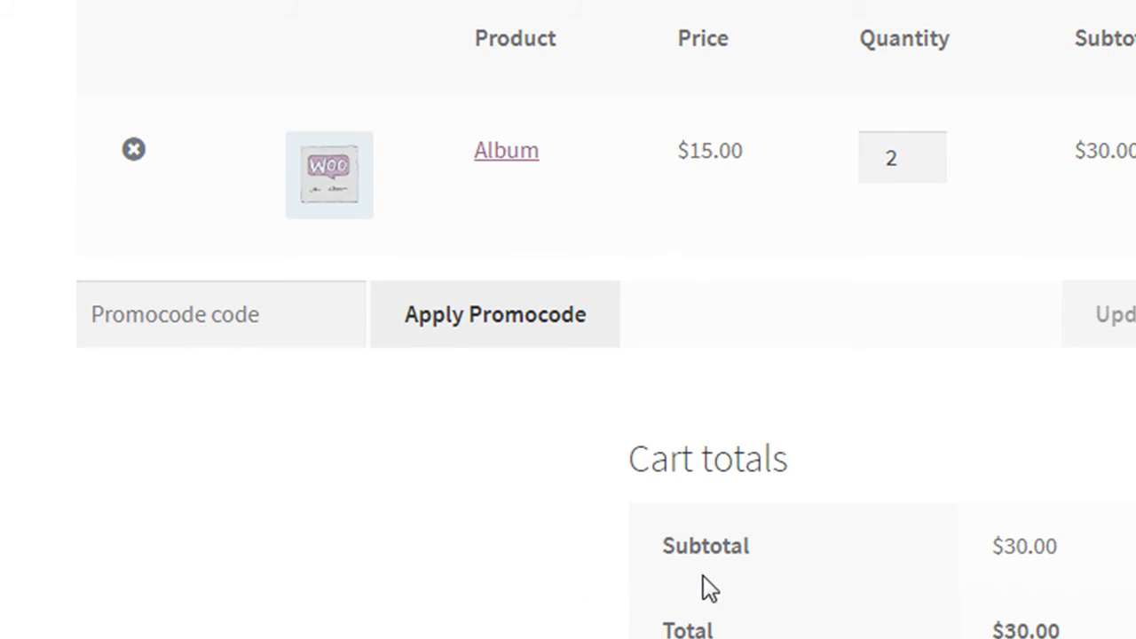
{"action": "mouse_move", "coordinate": [773, 596]}
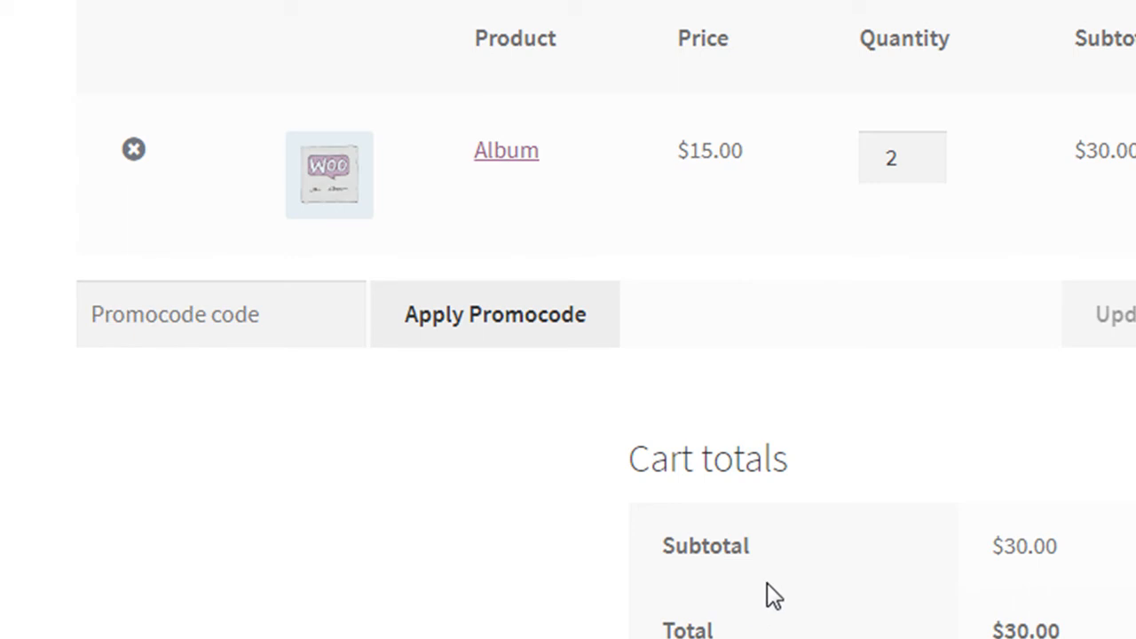
{"action": "left_click", "coordinate": [493, 313]}
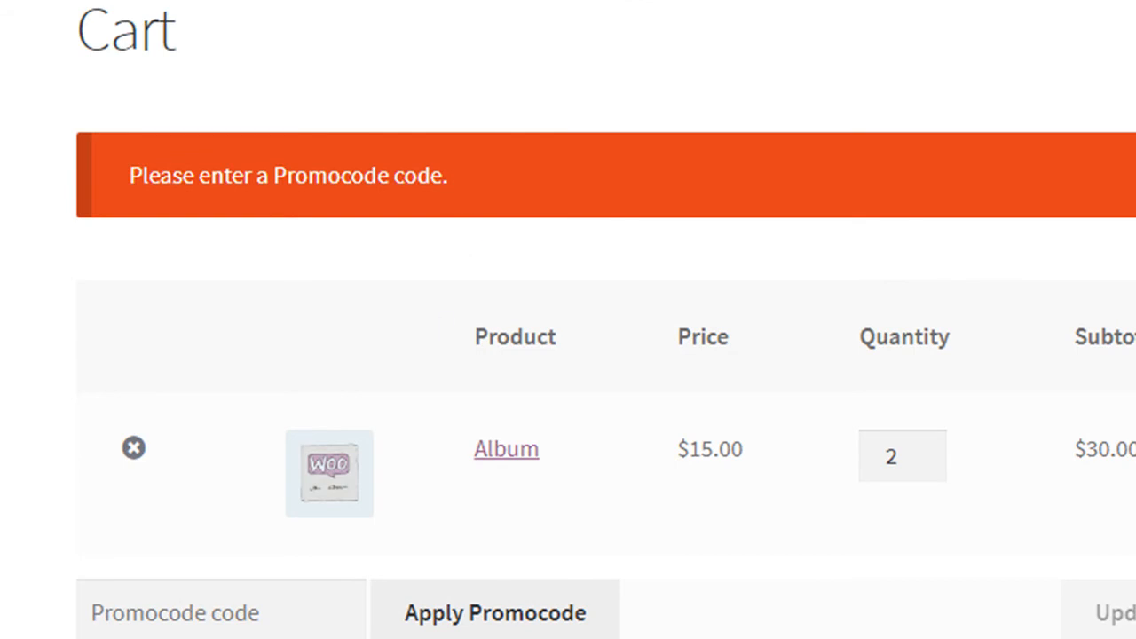
{"action": "mouse_move", "coordinate": [507, 515]}
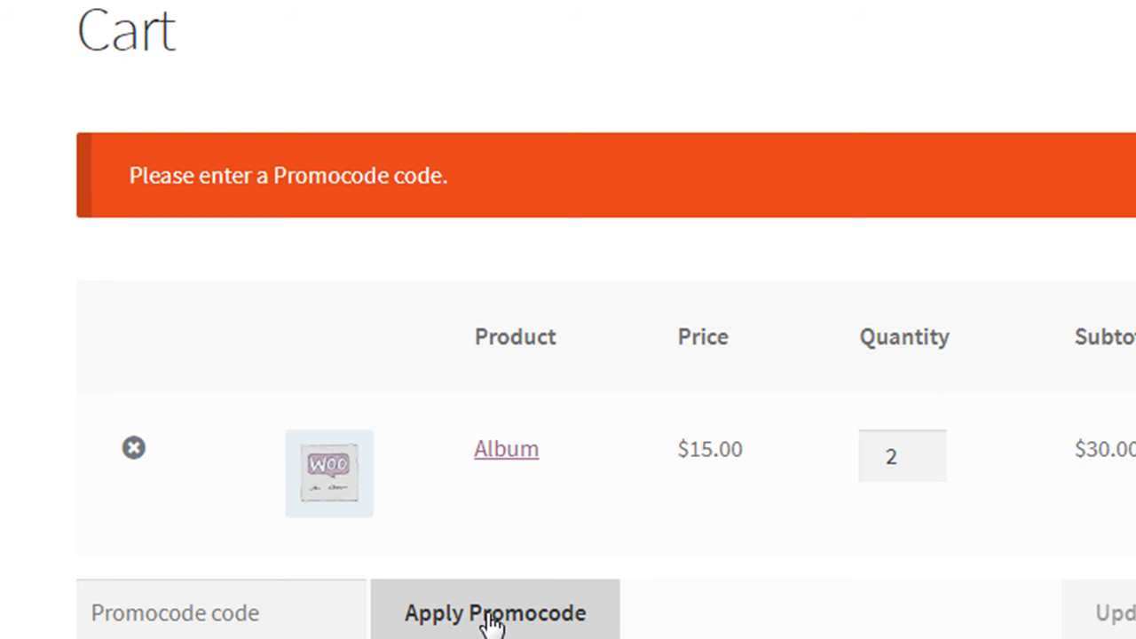
{"action": "mouse_move", "coordinate": [281, 181]}
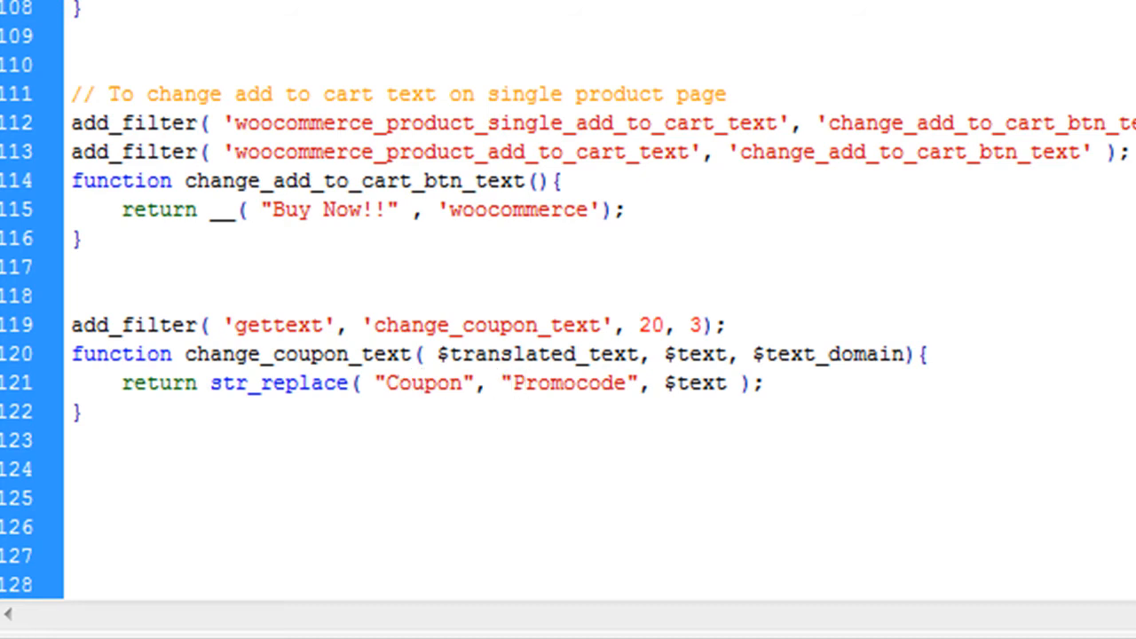
Assign $text = str_replace(...) and duplicate the line for lowercase coupon/promocode
{"action": "left_click", "coordinate": [207, 383]}
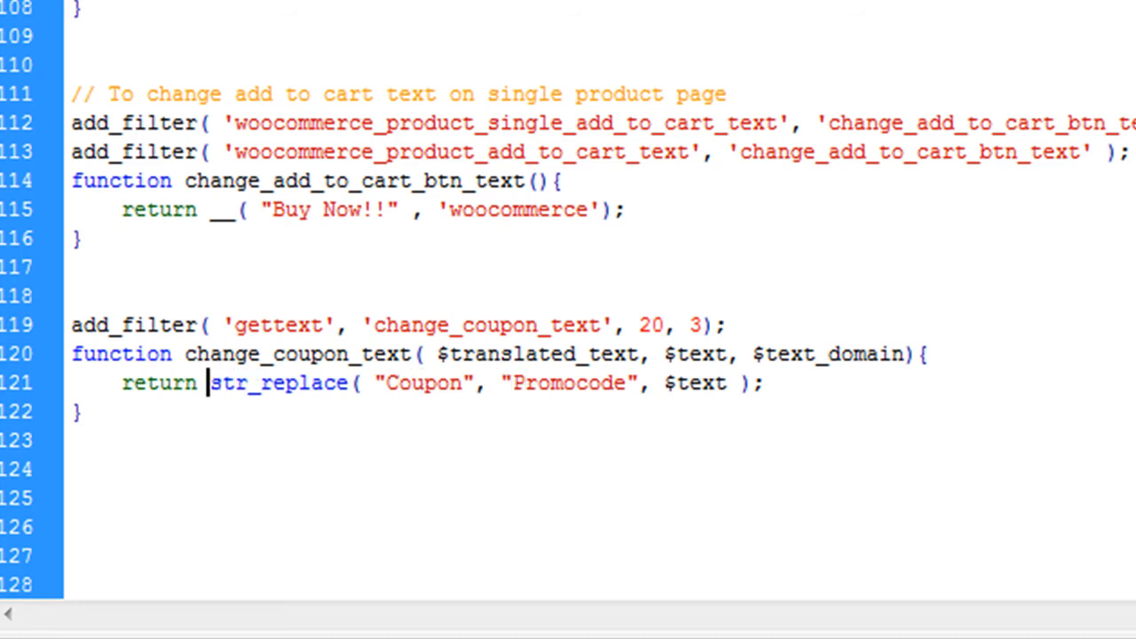
{"action": "type", "text": "$tr"}
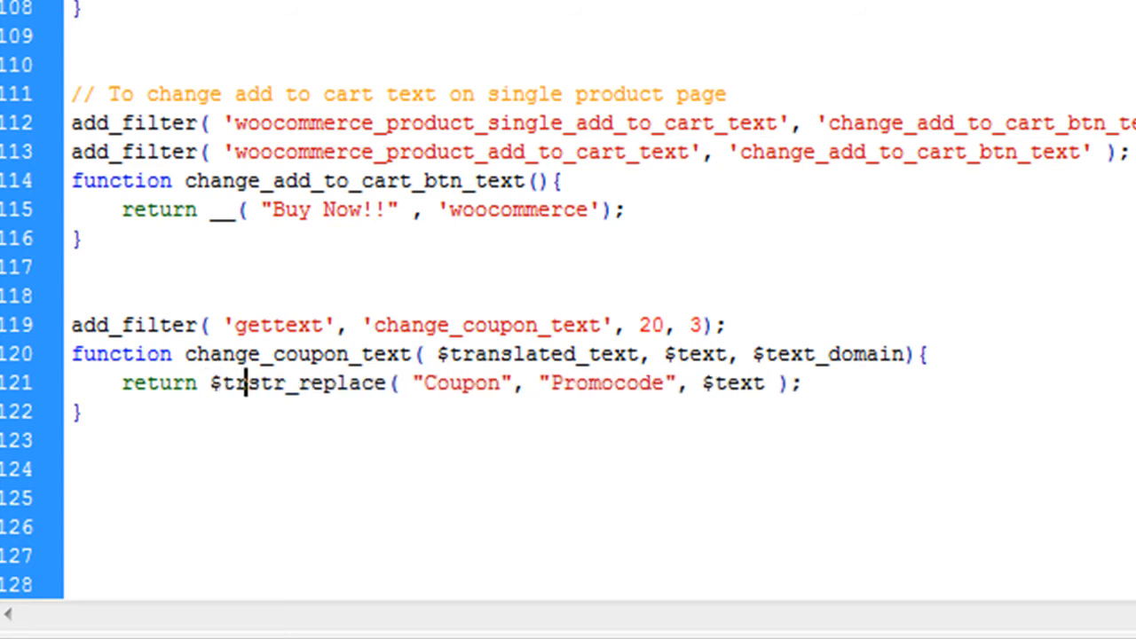
{"action": "type", "text": "ext ="}
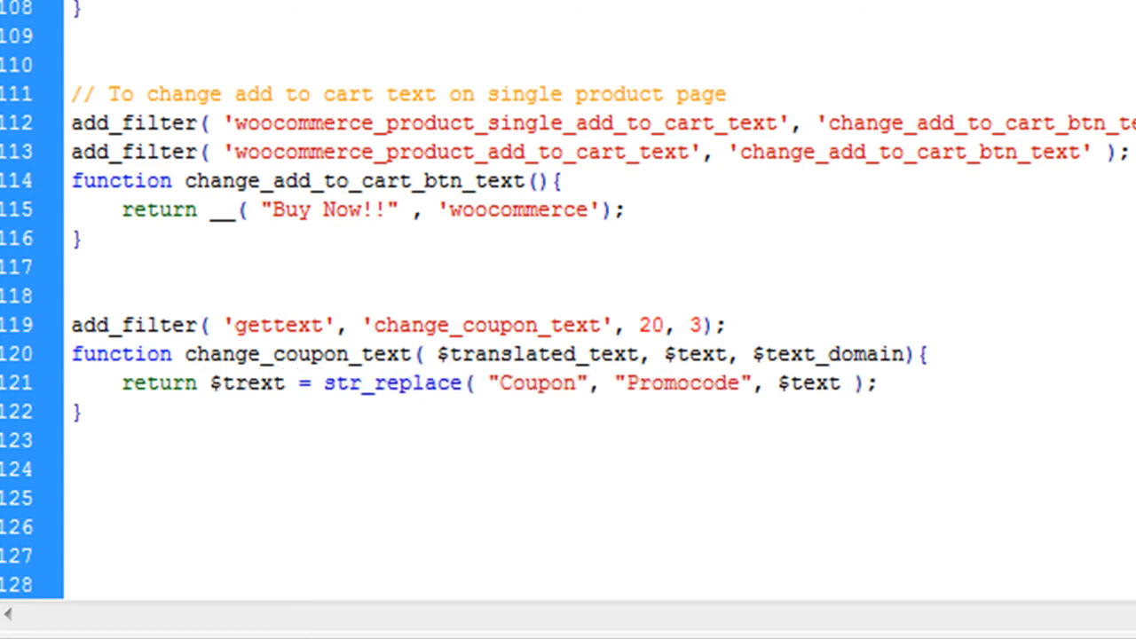
{"action": "left_click", "coordinate": [231, 384]}
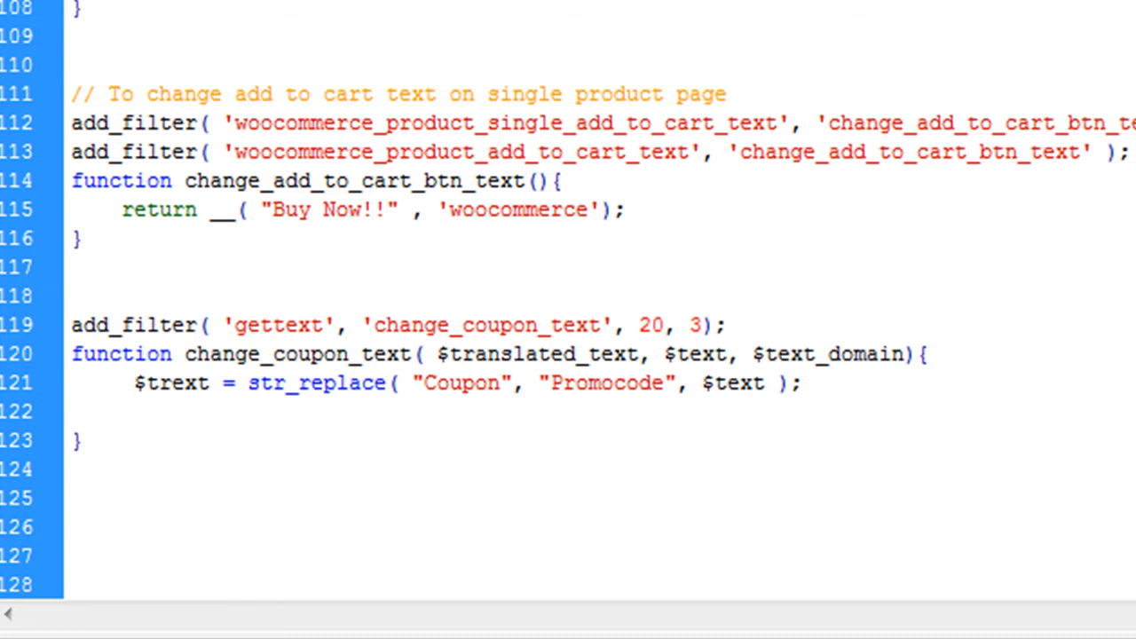
{"action": "left_click_drag", "start_coordinate": [133, 383], "coordinate": [488, 383]}
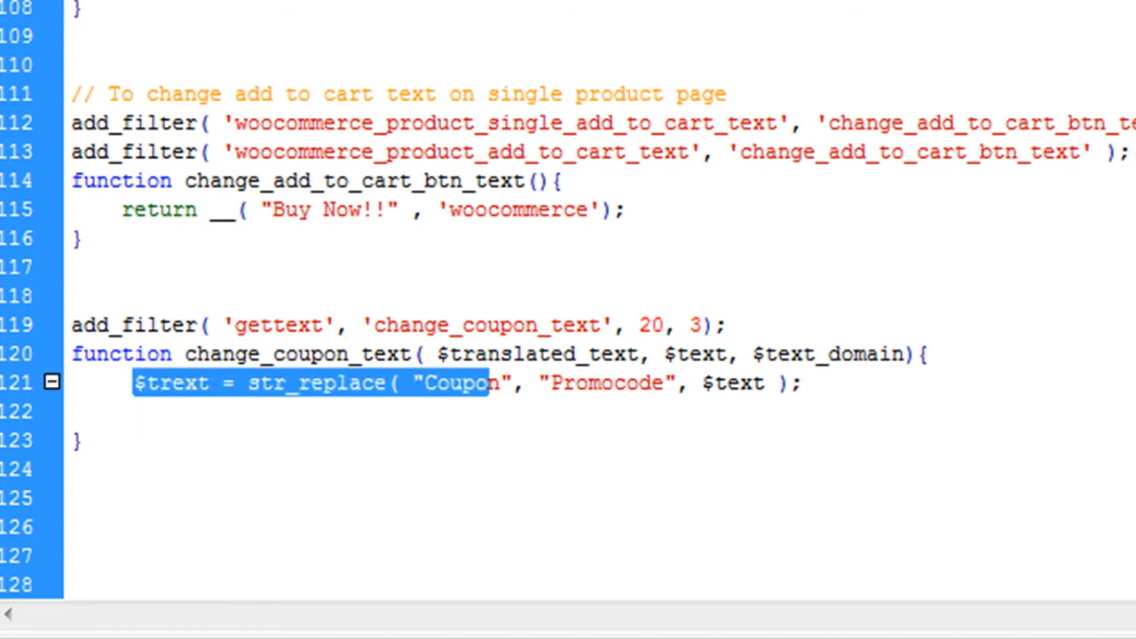
{"action": "left_click", "coordinate": [133, 384]}
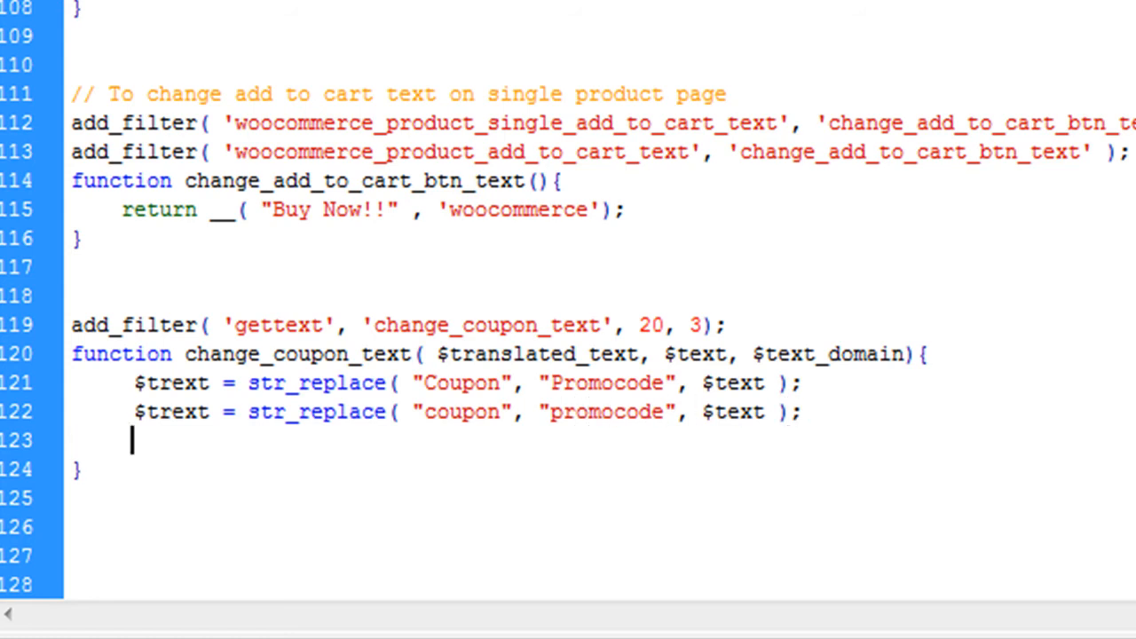
Add return $text and fix the misspelled variable name
{"action": "type", "text": "ret"}
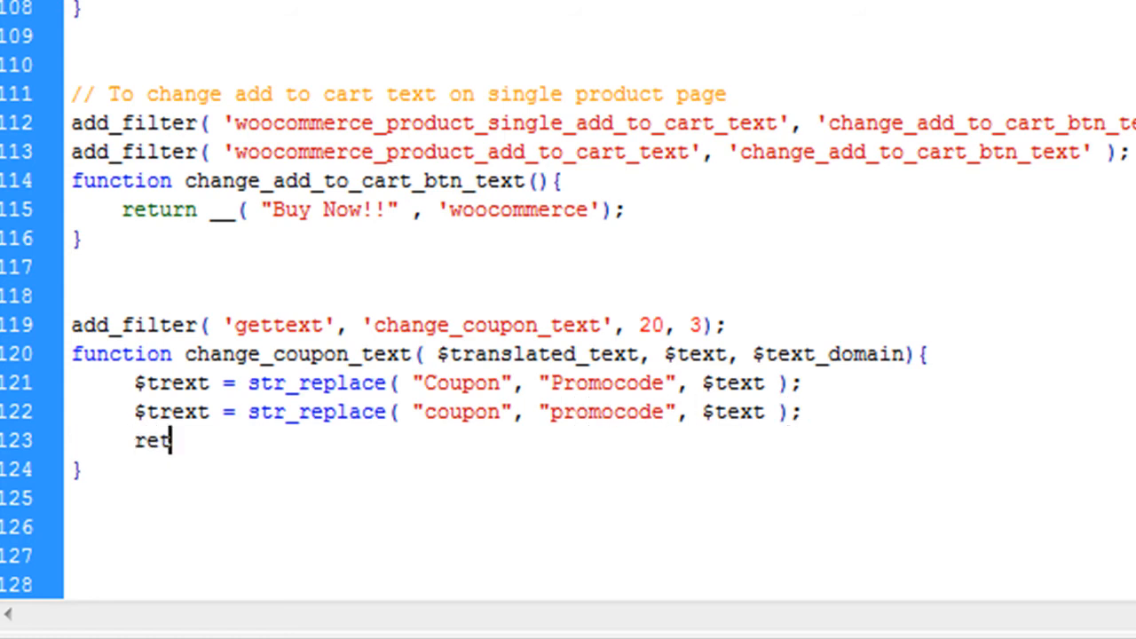
{"action": "type", "text": "urn $"}
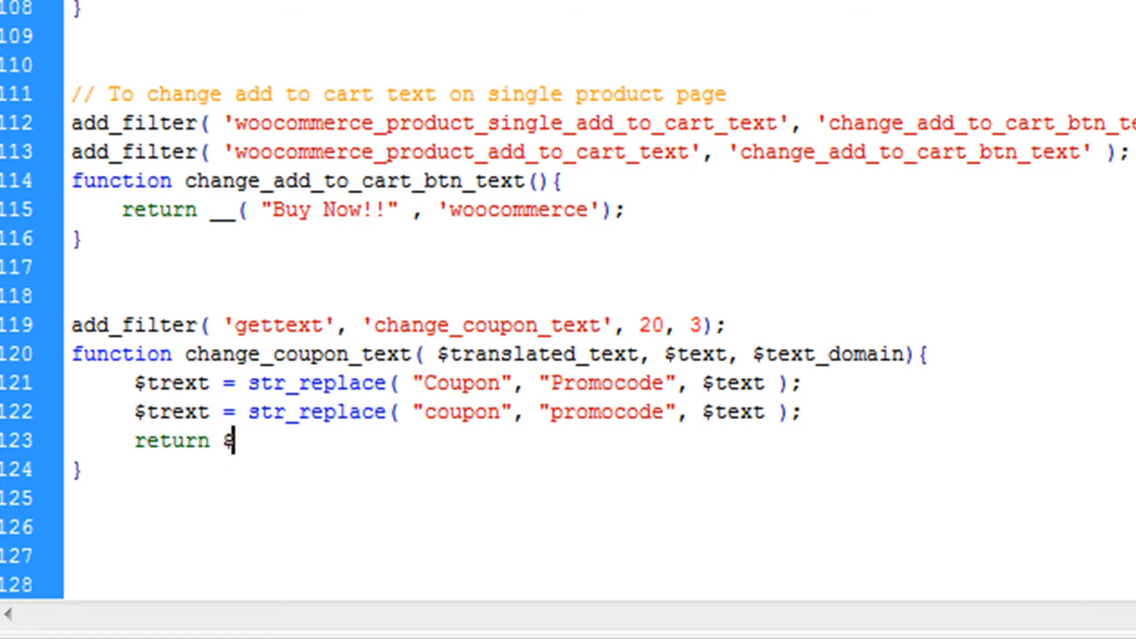
{"action": "type", "text": "text"}
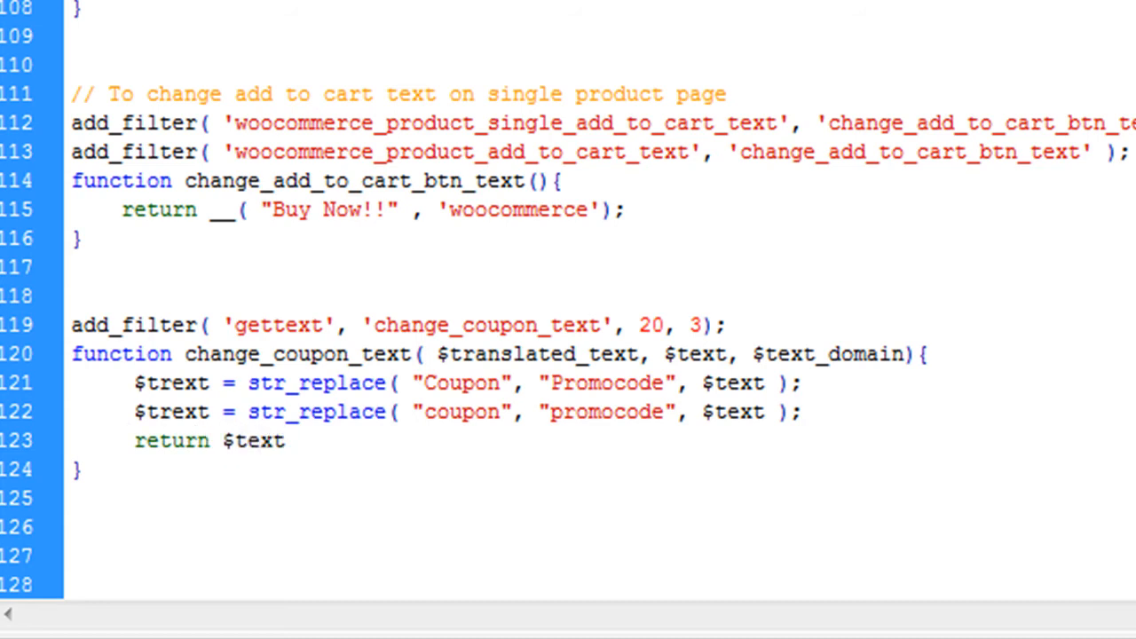
{"action": "double_click", "coordinate": [737, 383]}
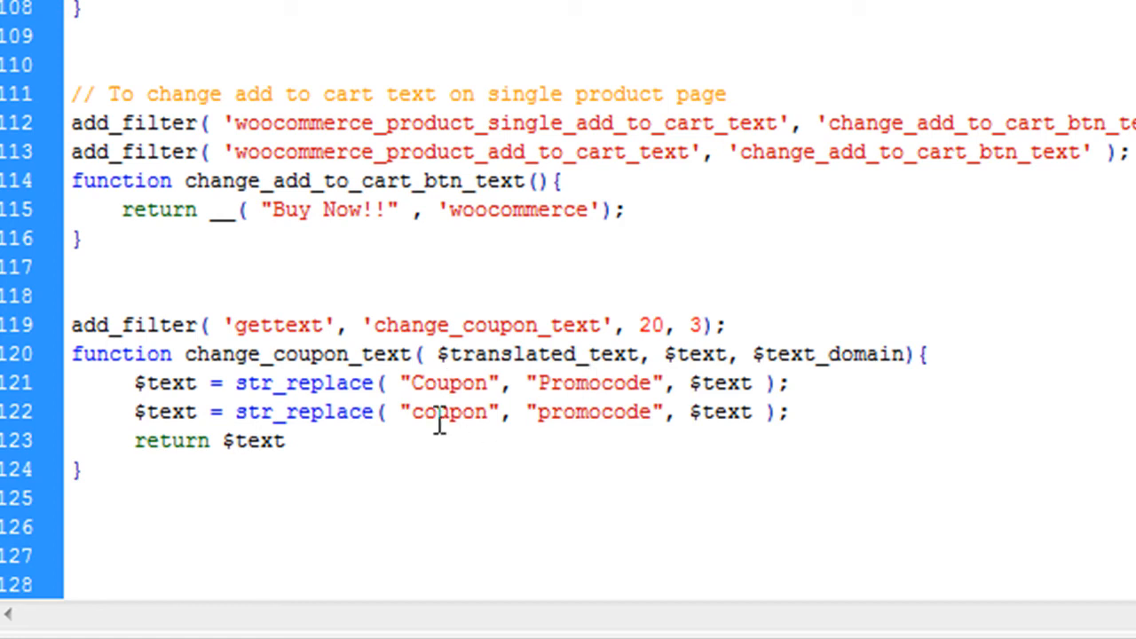
{"action": "mouse_move", "coordinate": [582, 411]}
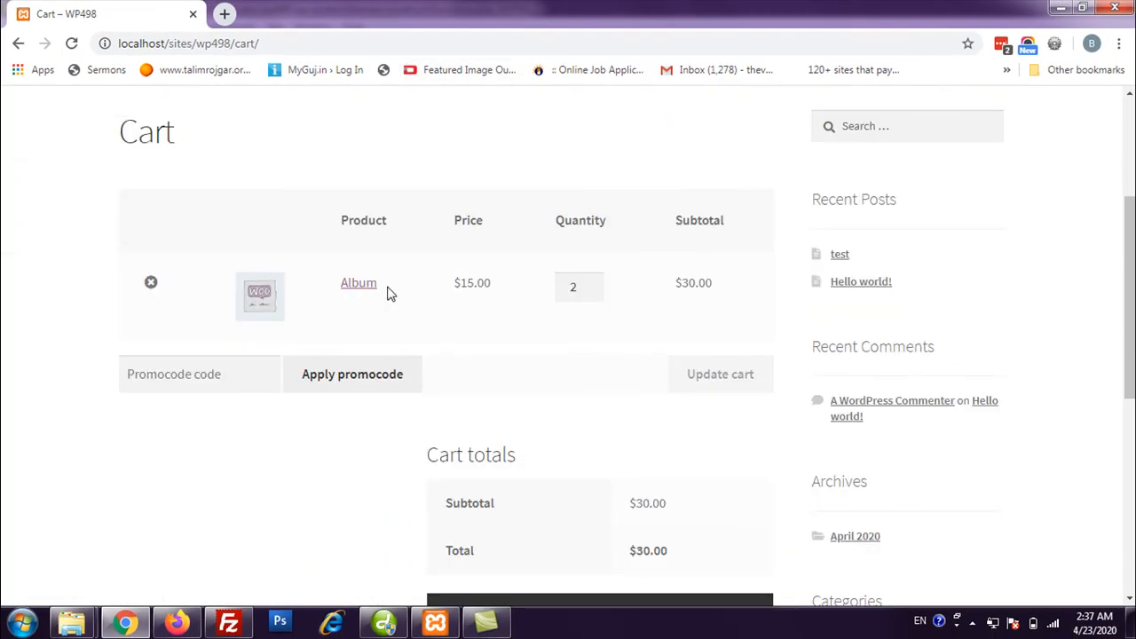
{"action": "mouse_move", "coordinate": [334, 404]}
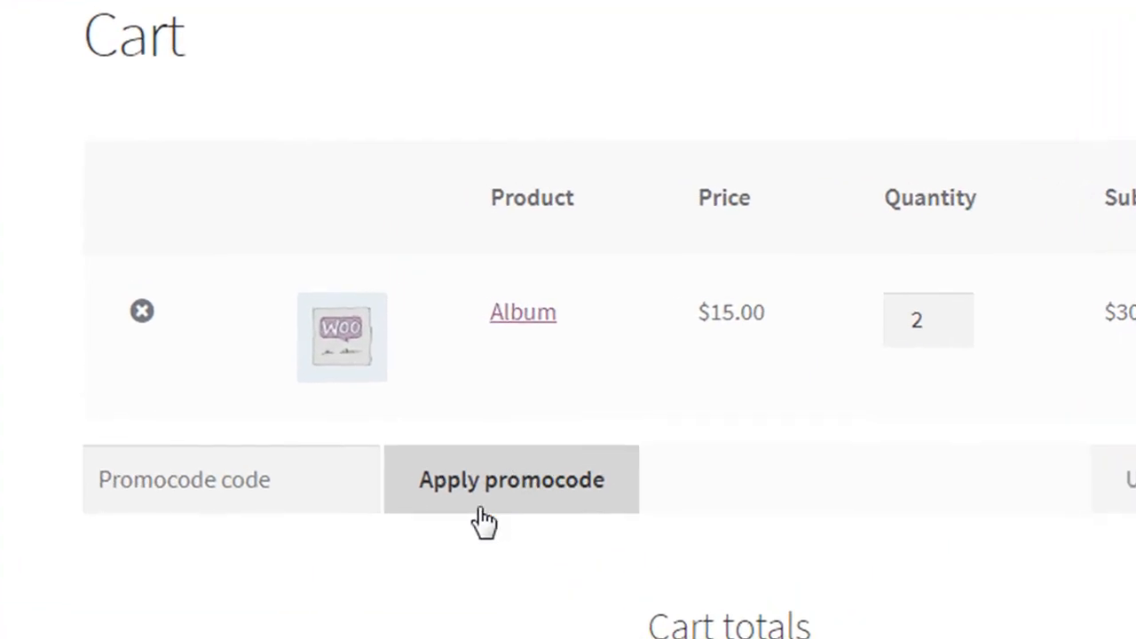
Apply an empty promocode on the cart to show 'Please enter a promocode code.'
{"action": "left_click", "coordinate": [512, 479]}
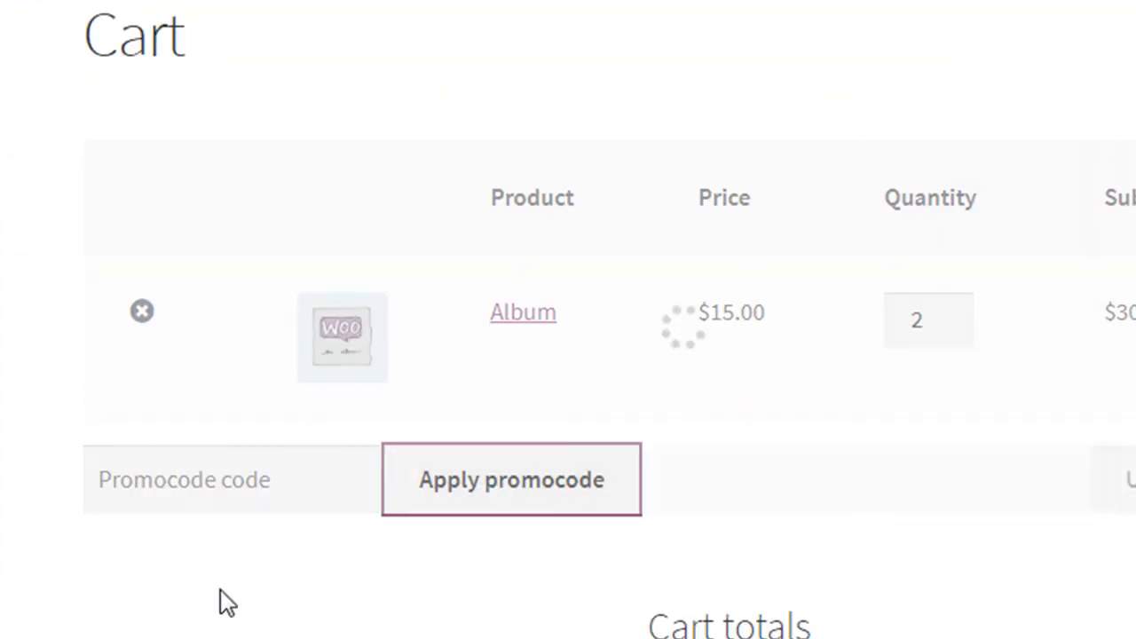
{"action": "left_click", "coordinate": [511, 479]}
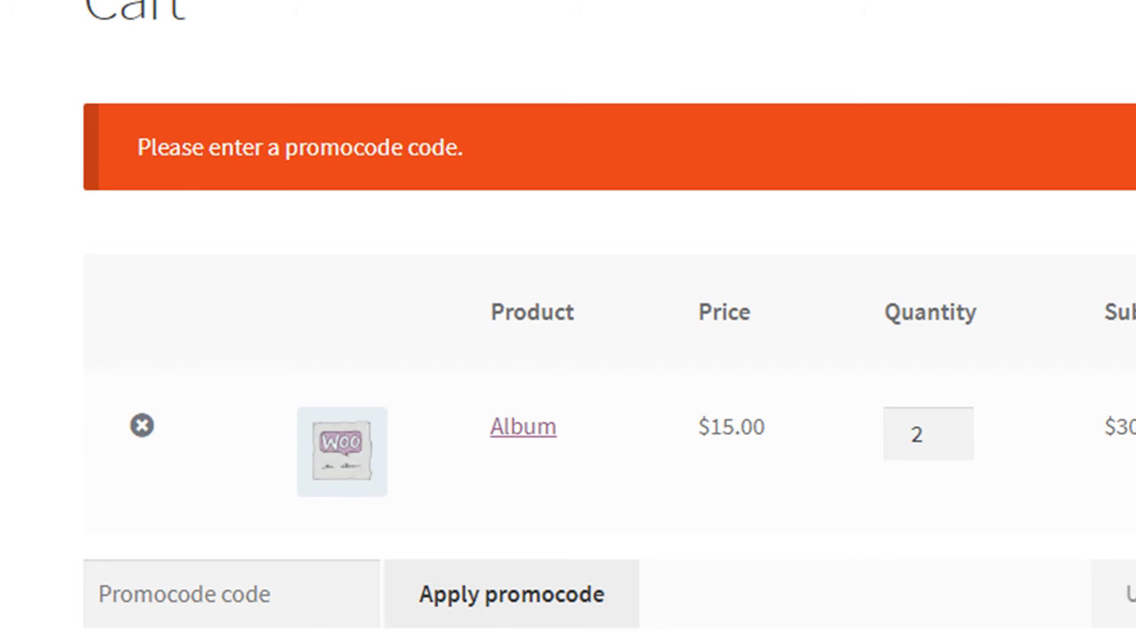
{"action": "mouse_move", "coordinate": [568, 494]}
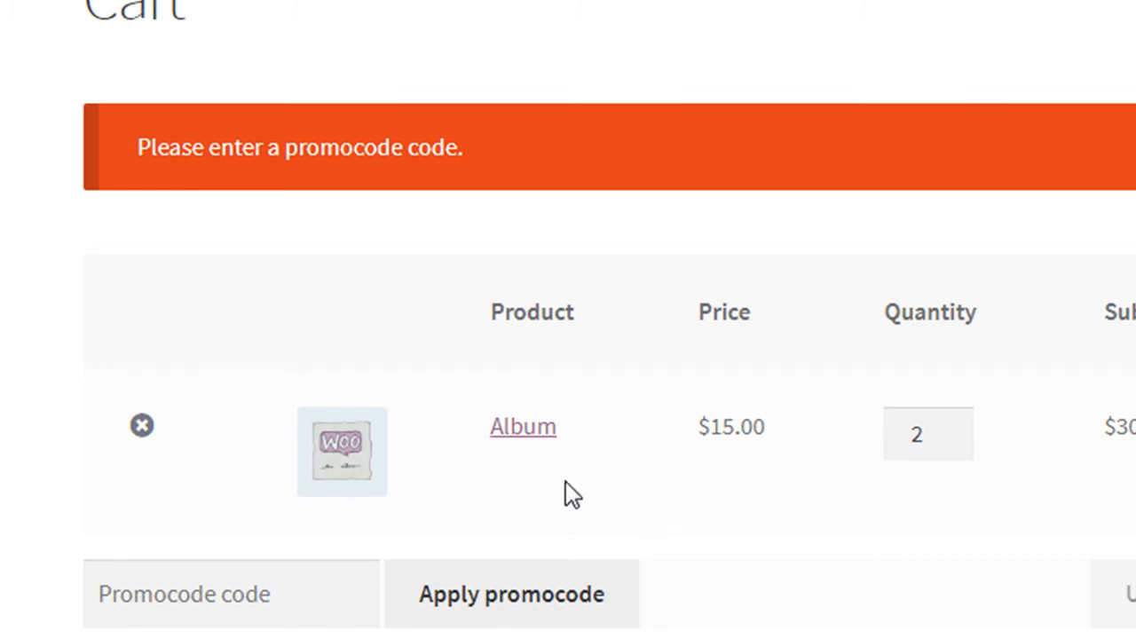
{"action": "mouse_move", "coordinate": [618, 501]}
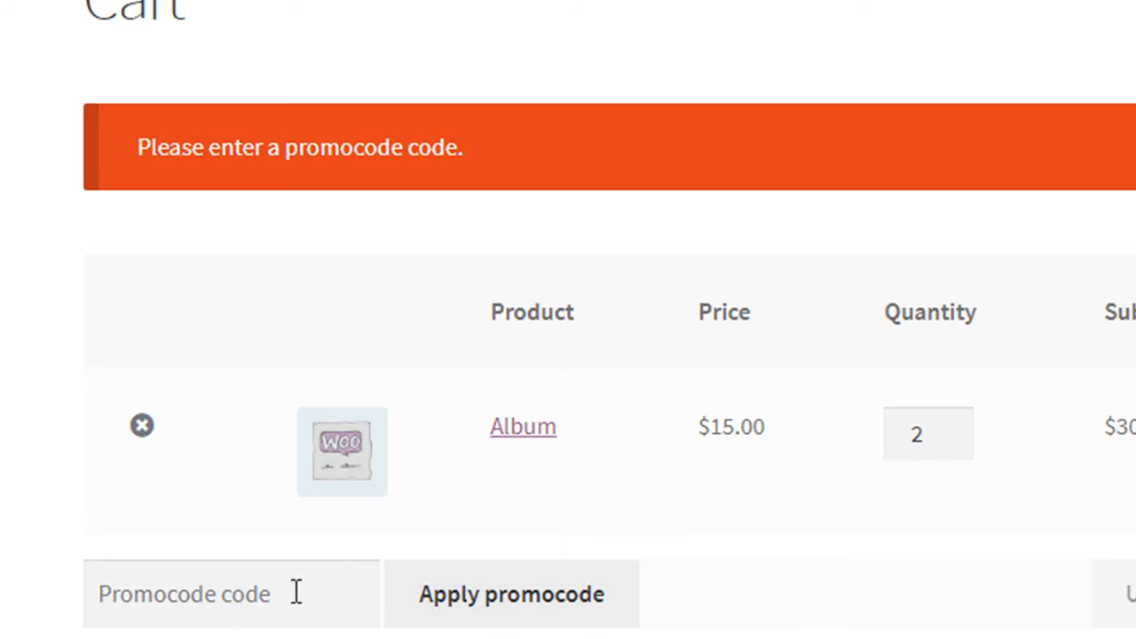
{"action": "mouse_move", "coordinate": [316, 586]}
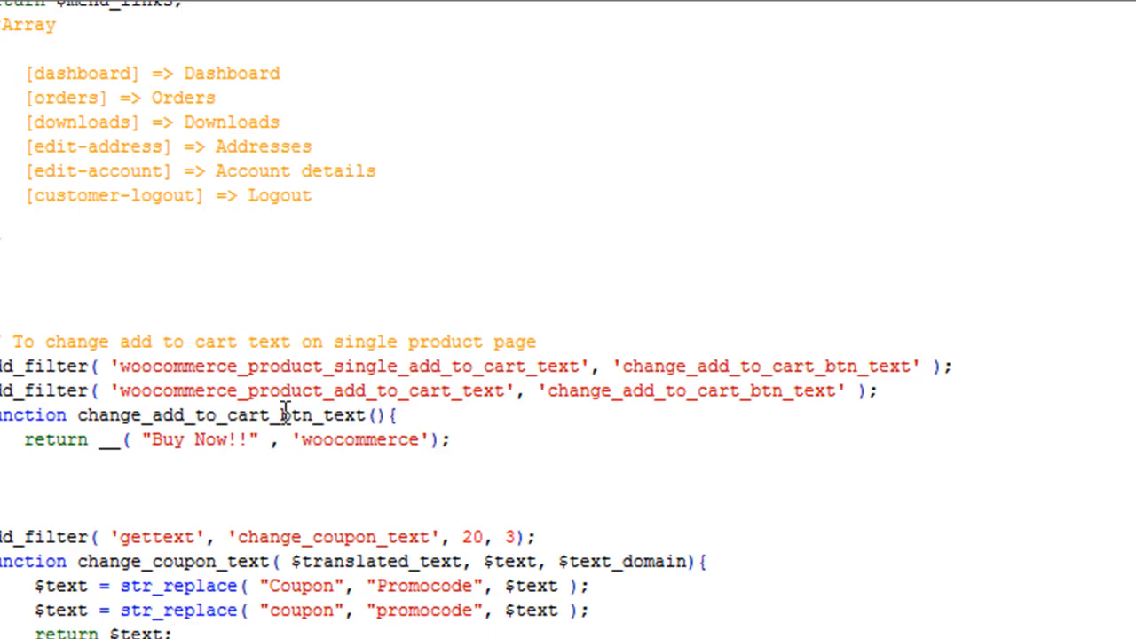
Review the pasted checkout filters: the 'Have a Promo Code?' message and coupon-field rename callbacks
{"action": "scroll", "scroll_direction": "down", "scroll_amount": 3}
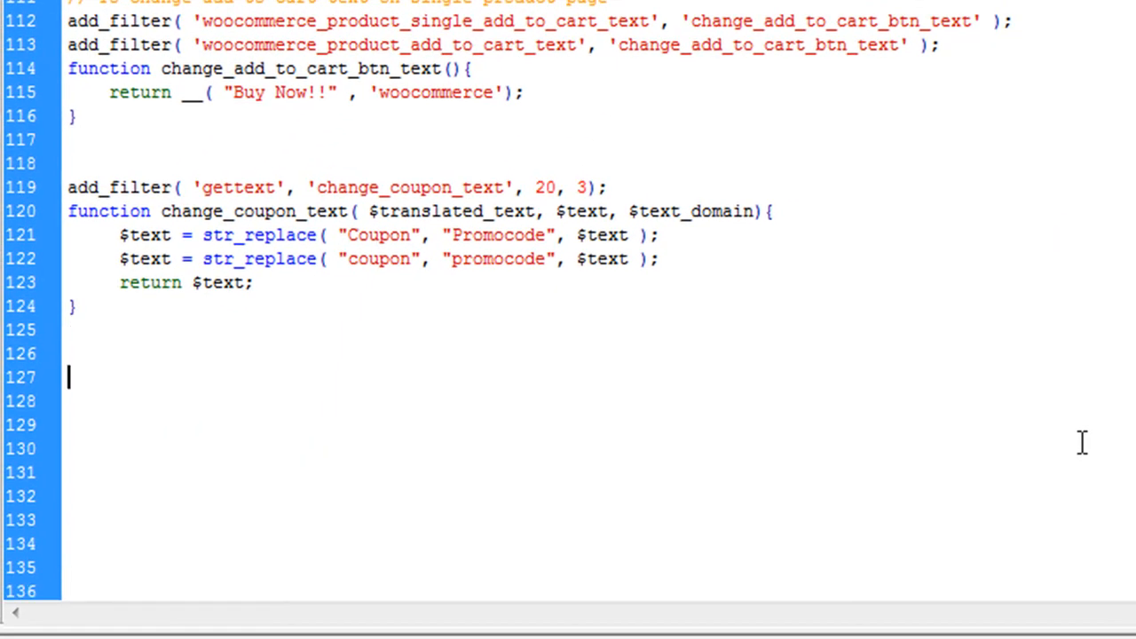
{"action": "scroll", "scroll_direction": "down", "scroll_amount": 3}
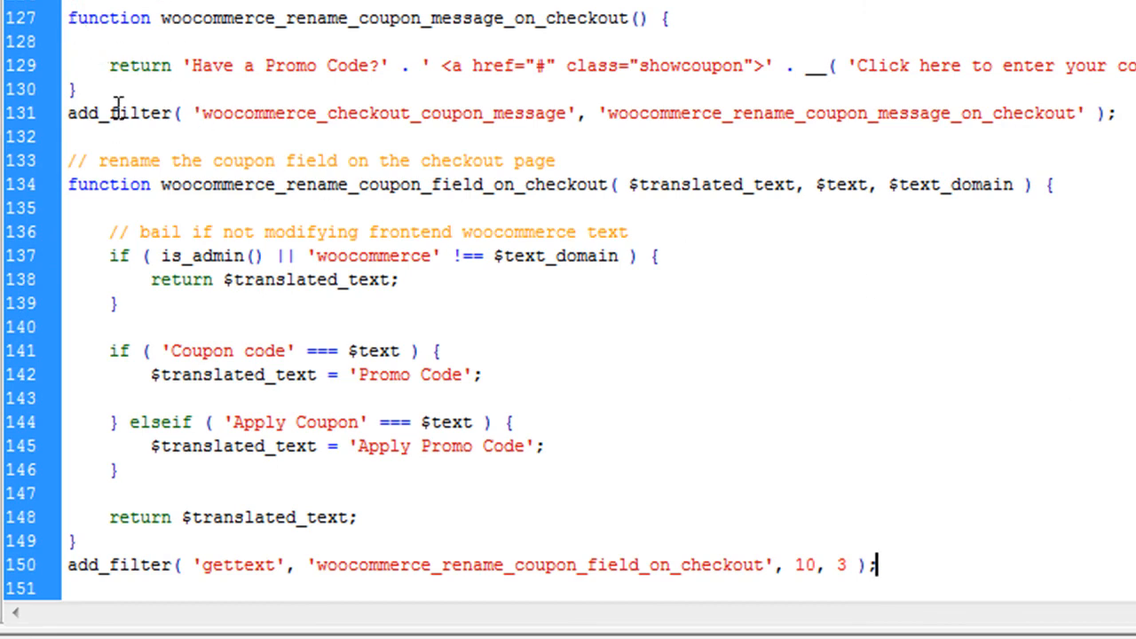
{"action": "double_click", "coordinate": [387, 113]}
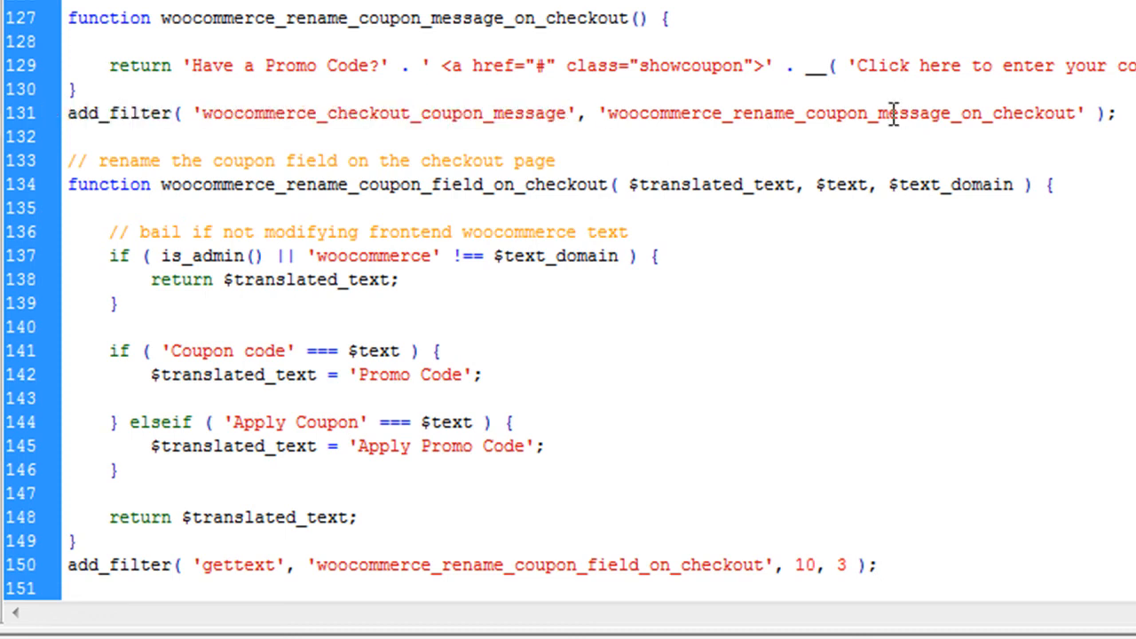
{"action": "double_click", "coordinate": [842, 114]}
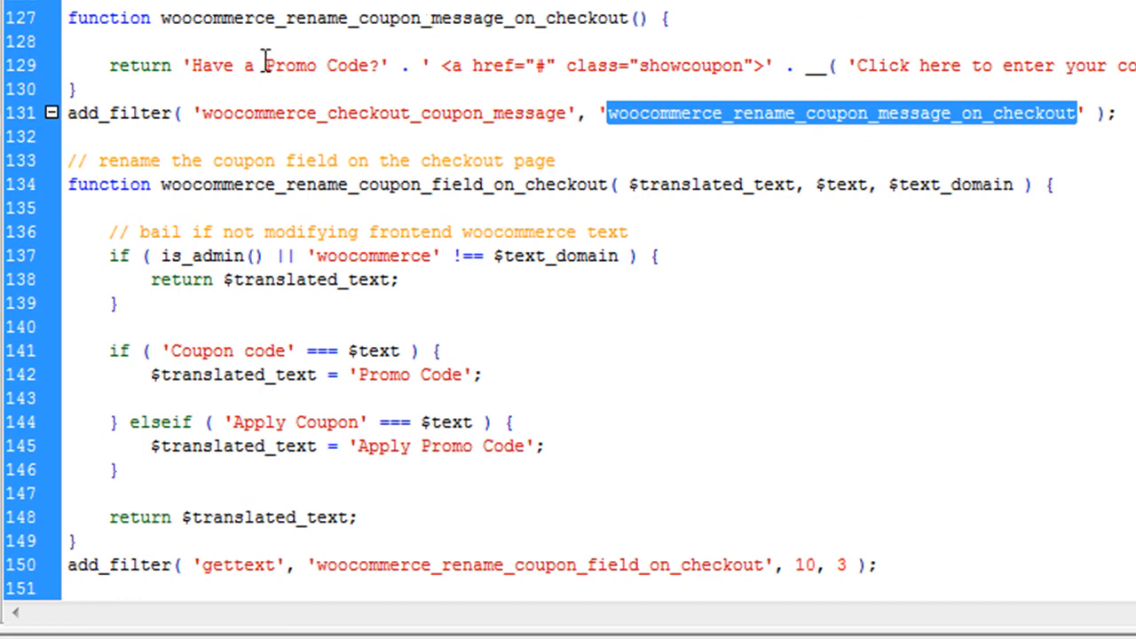
{"action": "double_click", "coordinate": [323, 64]}
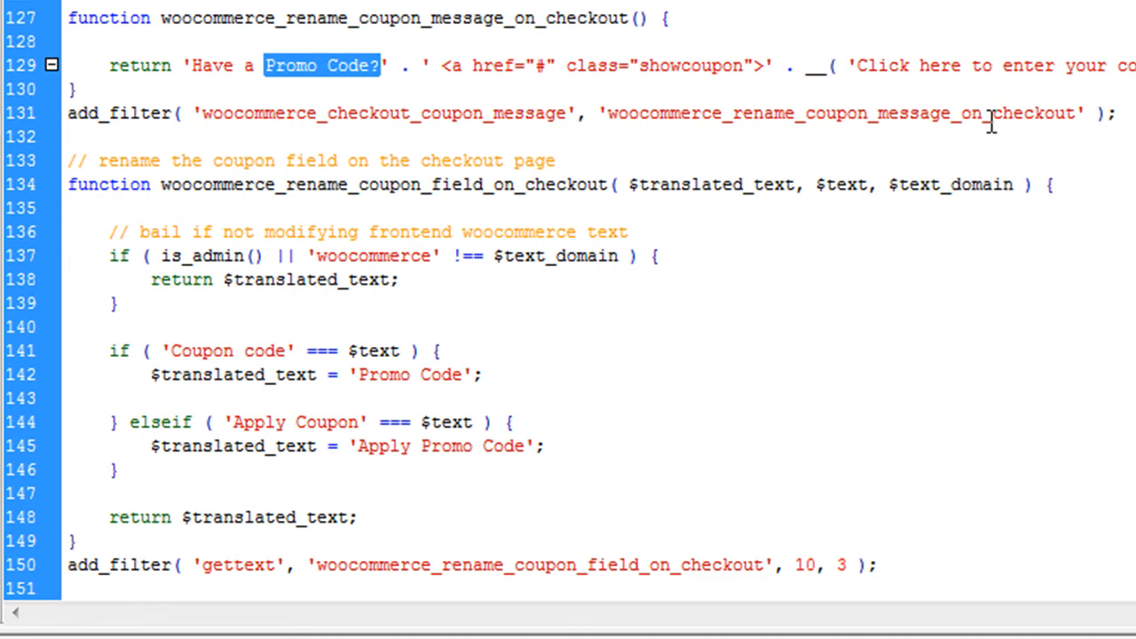
{"action": "left_click", "coordinate": [346, 66]}
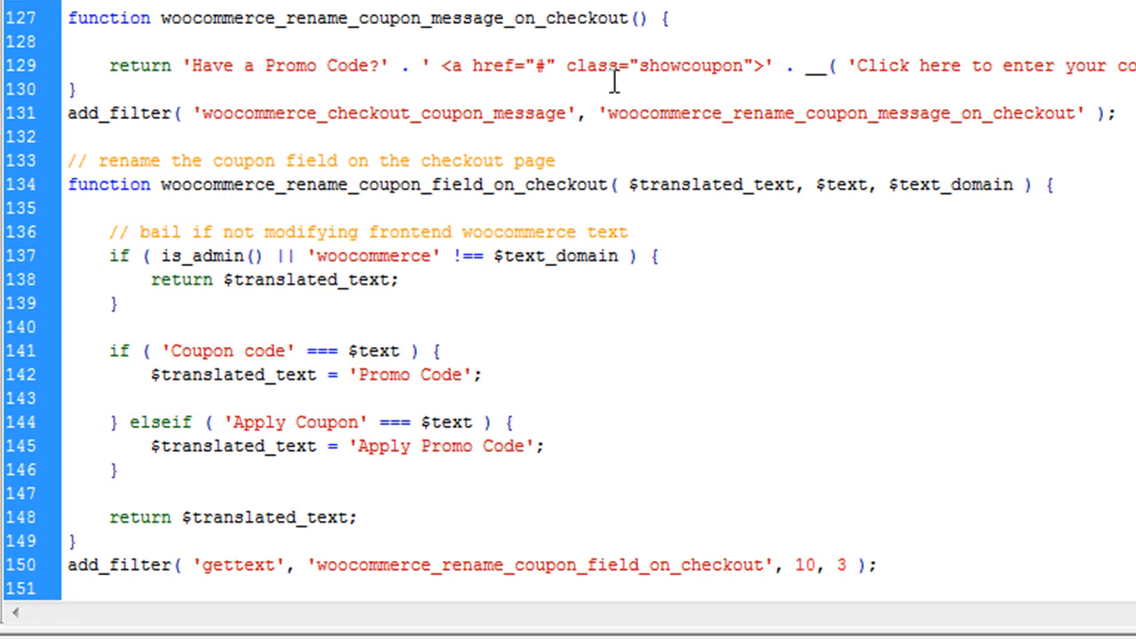
{"action": "scroll", "scroll_direction": "down", "scroll_amount": 3}
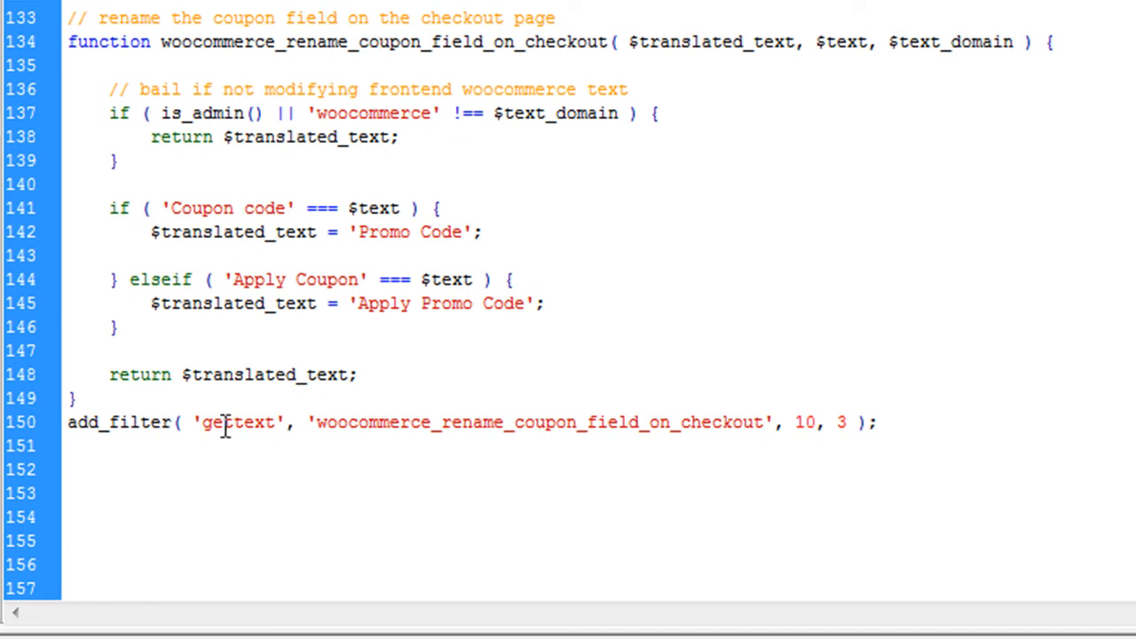
{"action": "double_click", "coordinate": [238, 422]}
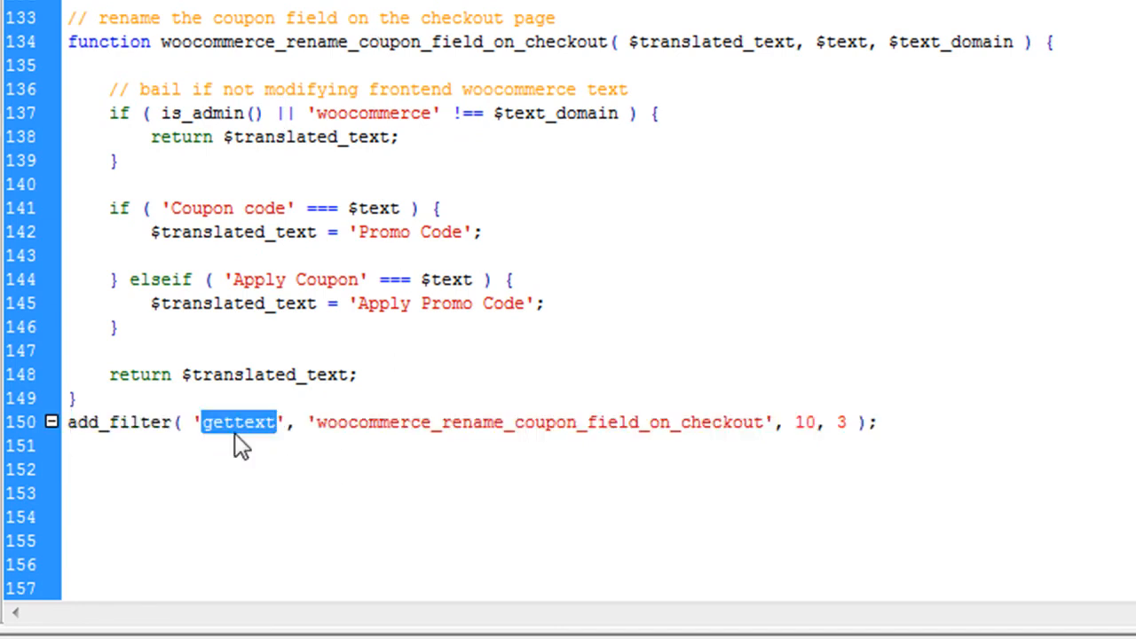
{"action": "double_click", "coordinate": [540, 423]}
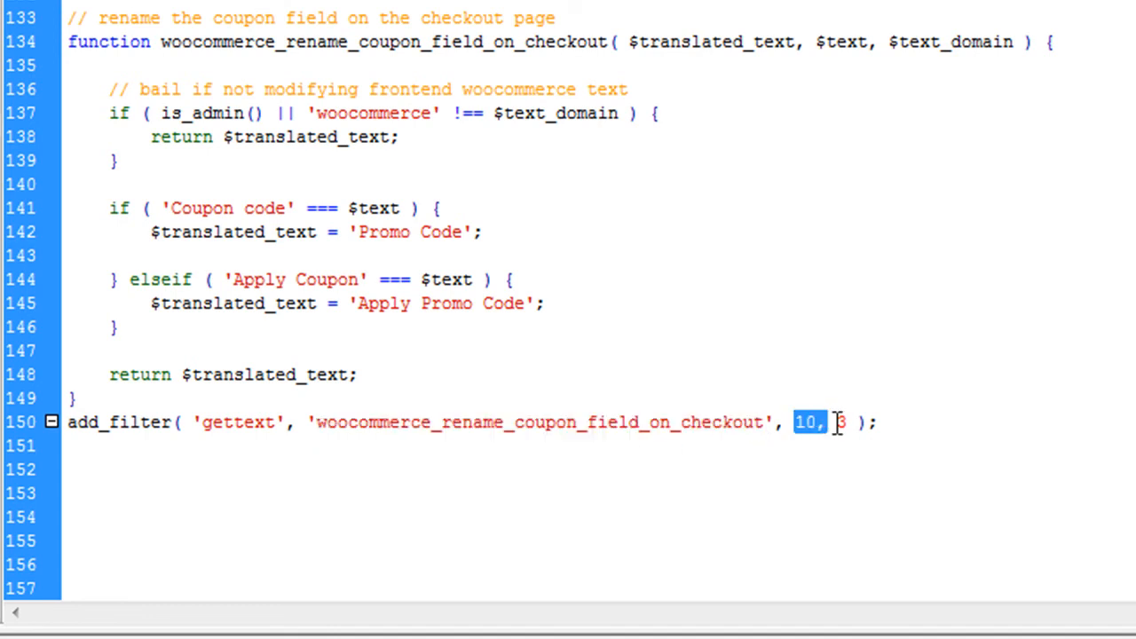
{"action": "left_click", "coordinate": [252, 89]}
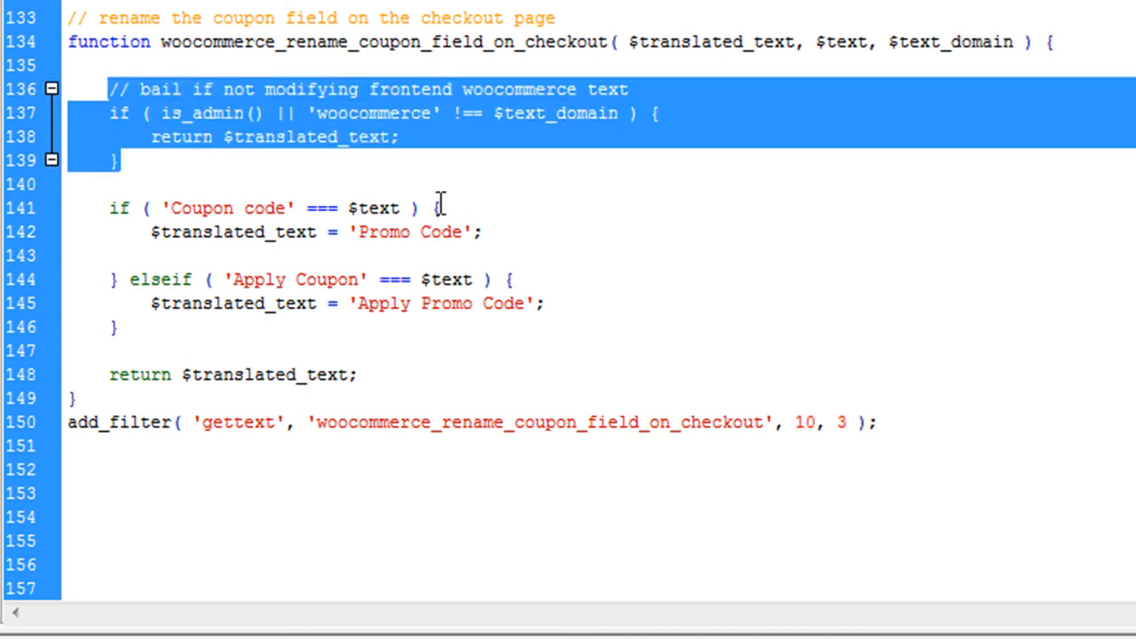
{"action": "mouse_move", "coordinate": [447, 192]}
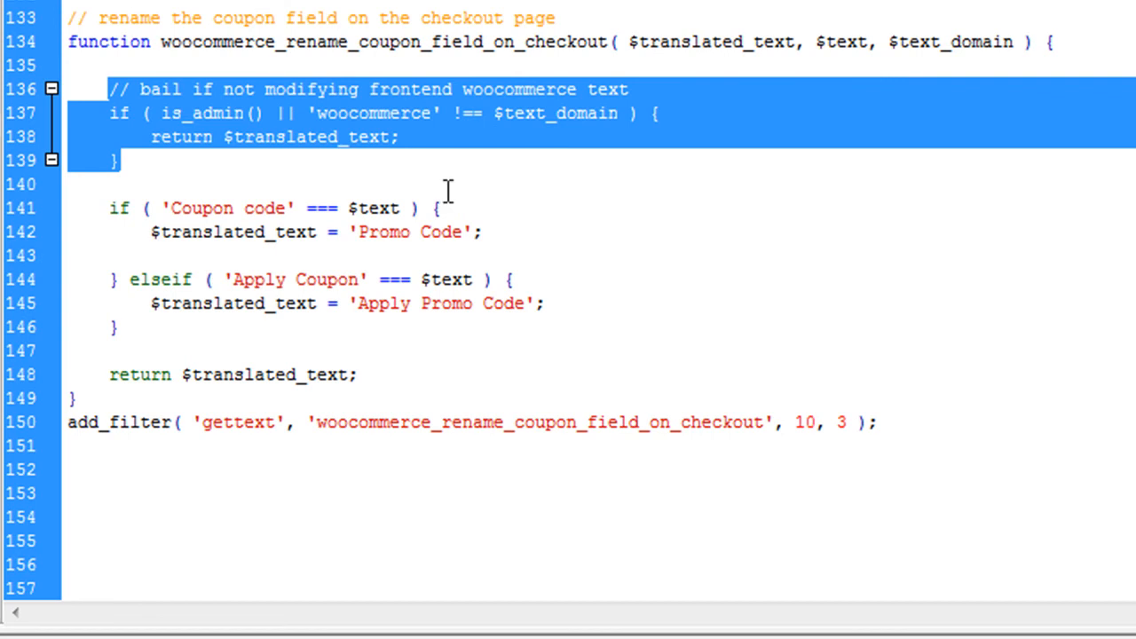
{"action": "left_click", "coordinate": [69, 183]}
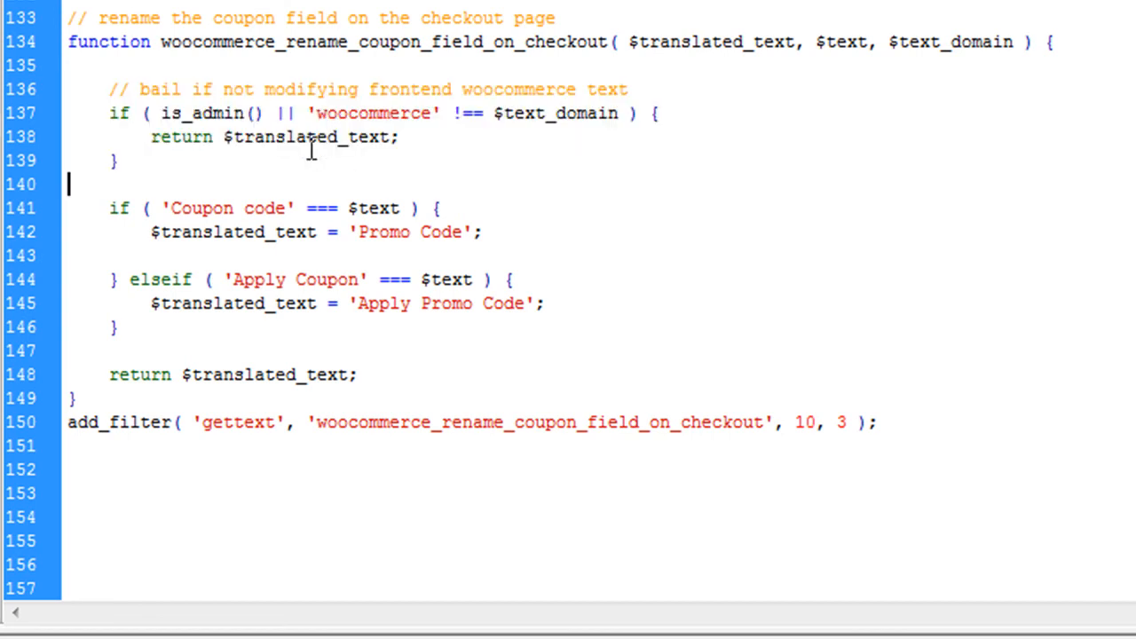
{"action": "left_click", "coordinate": [305, 138]}
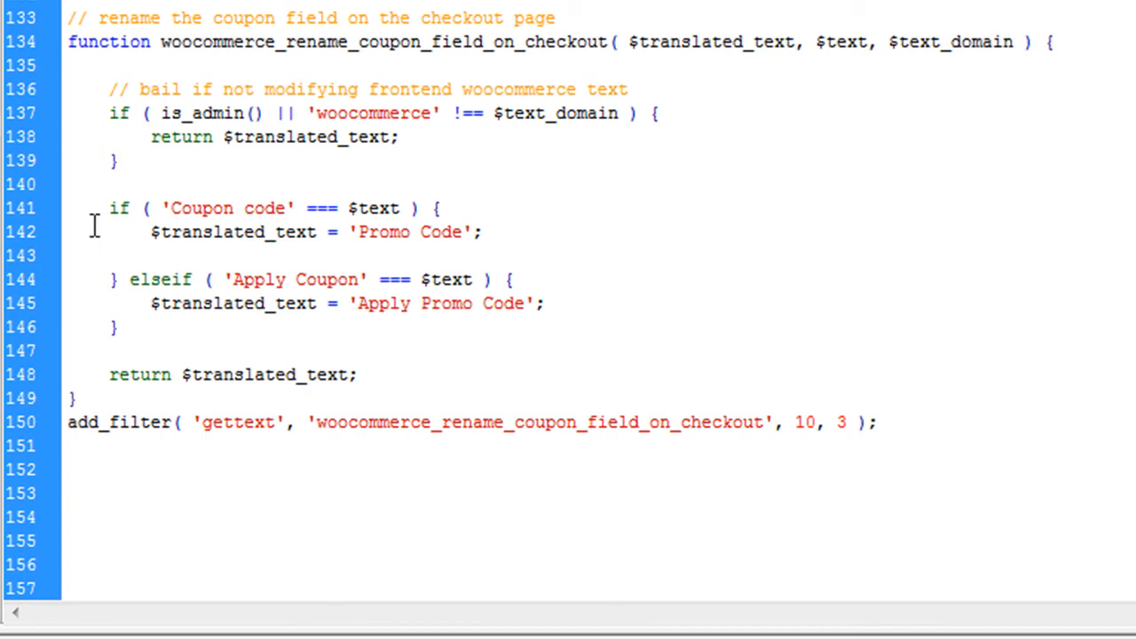
{"action": "mouse_move", "coordinate": [431, 207]}
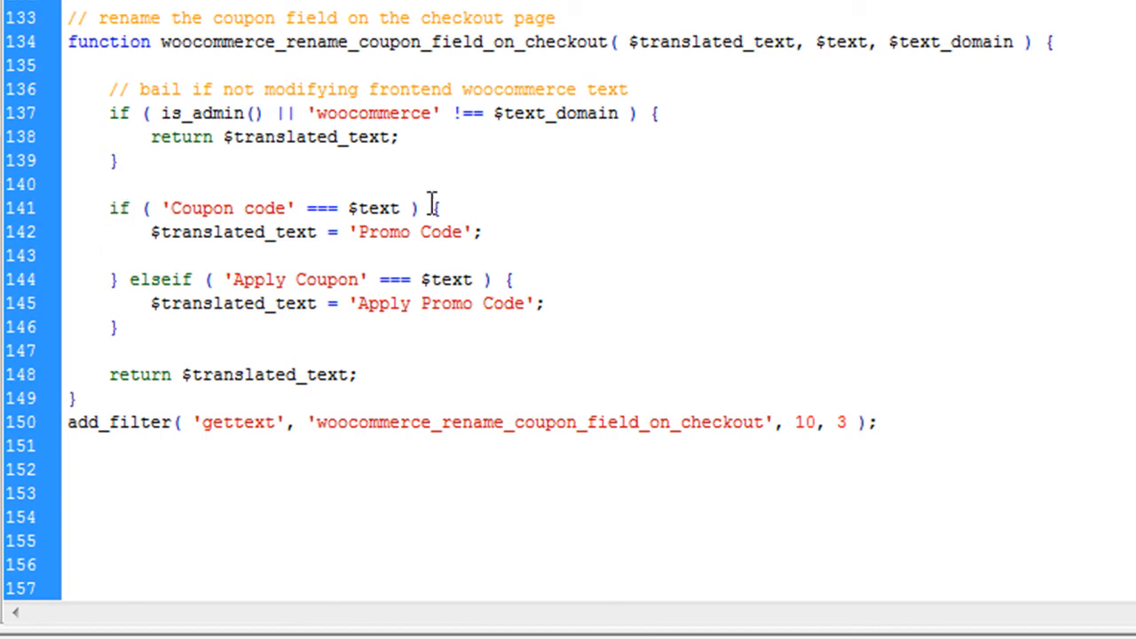
{"action": "double_click", "coordinate": [818, 42]}
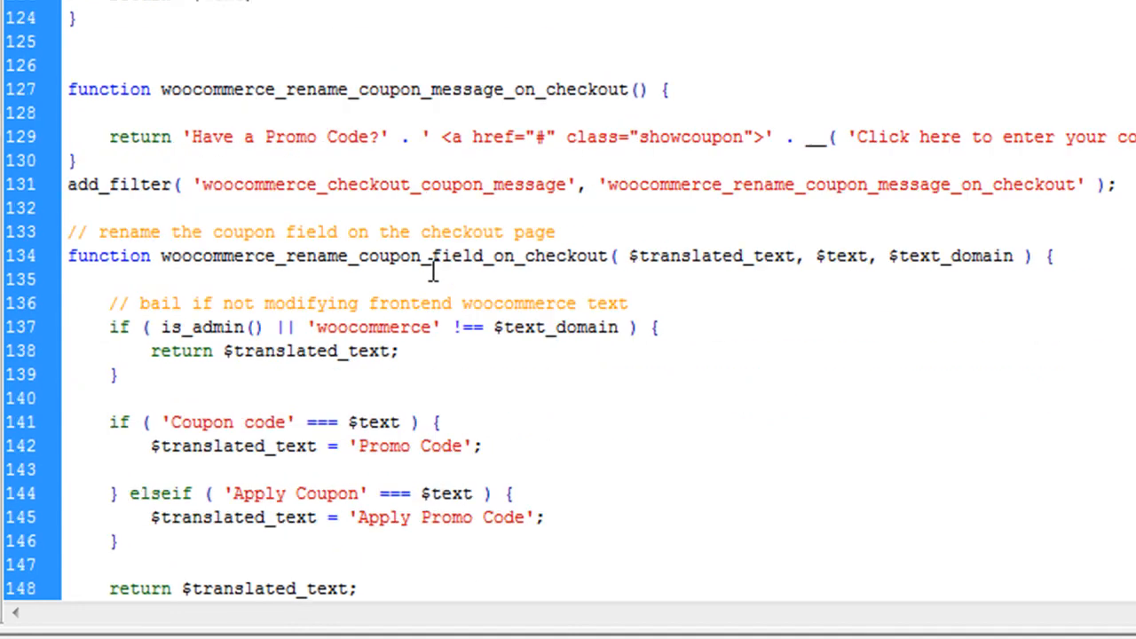
{"action": "scroll", "scroll_direction": "down", "scroll_amount": 3}
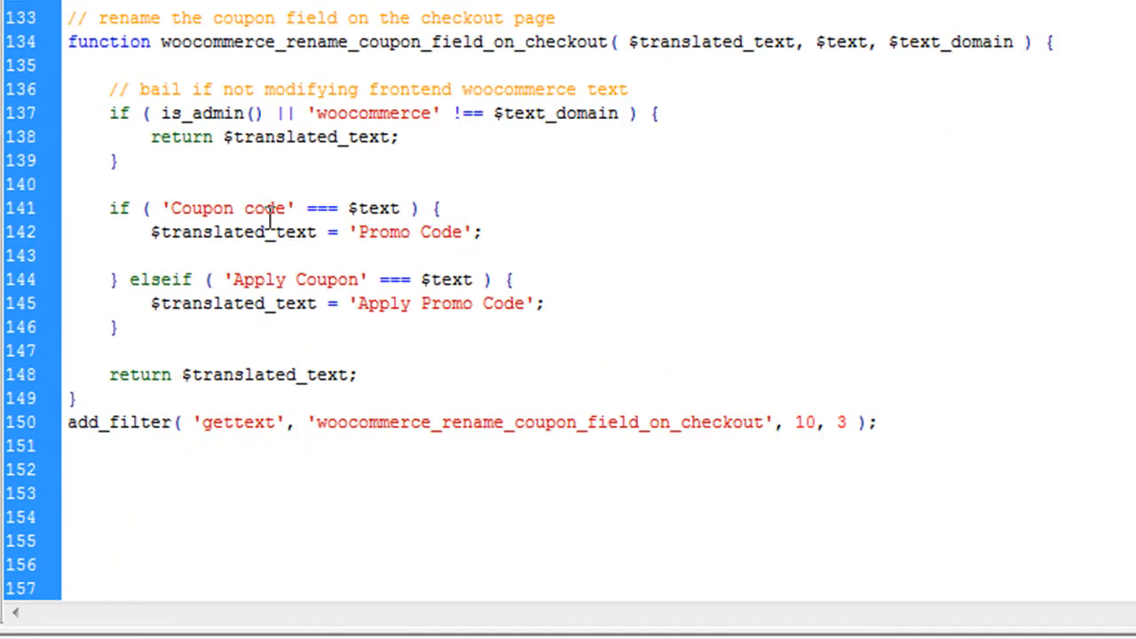
{"action": "double_click", "coordinate": [229, 208]}
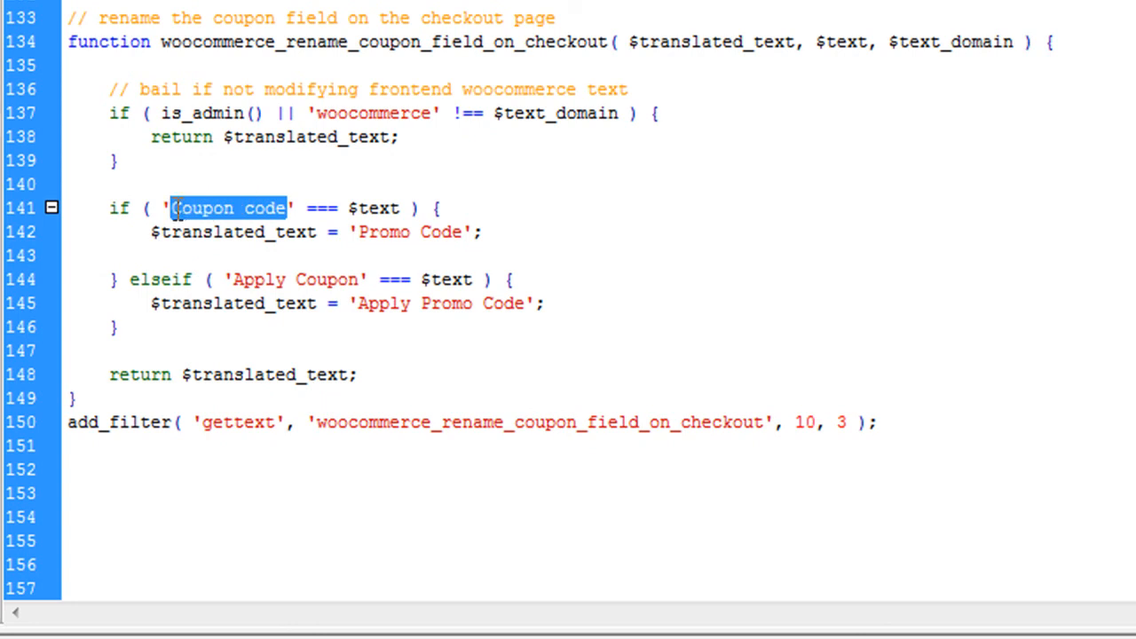
{"action": "left_click", "coordinate": [462, 230]}
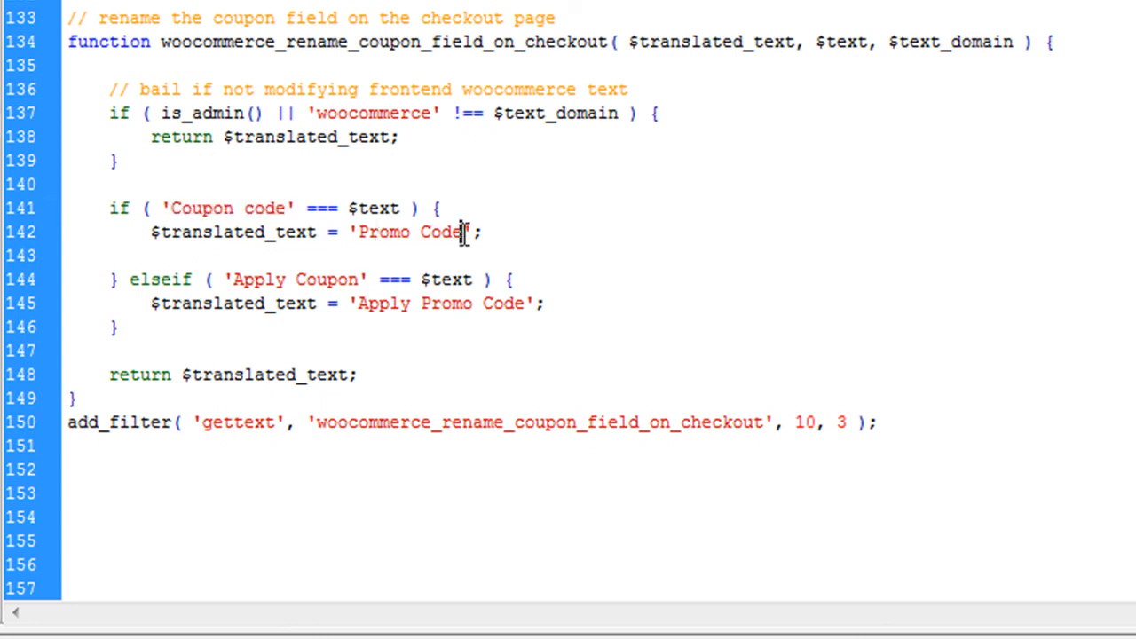
{"action": "mouse_move", "coordinate": [335, 280]}
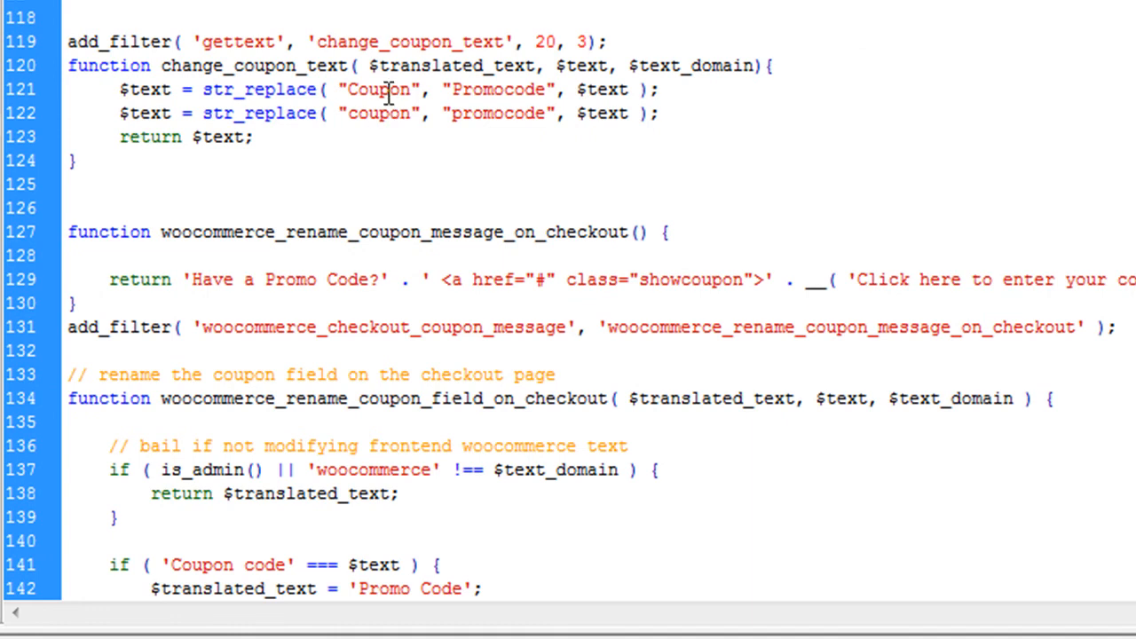
{"action": "double_click", "coordinate": [498, 88]}
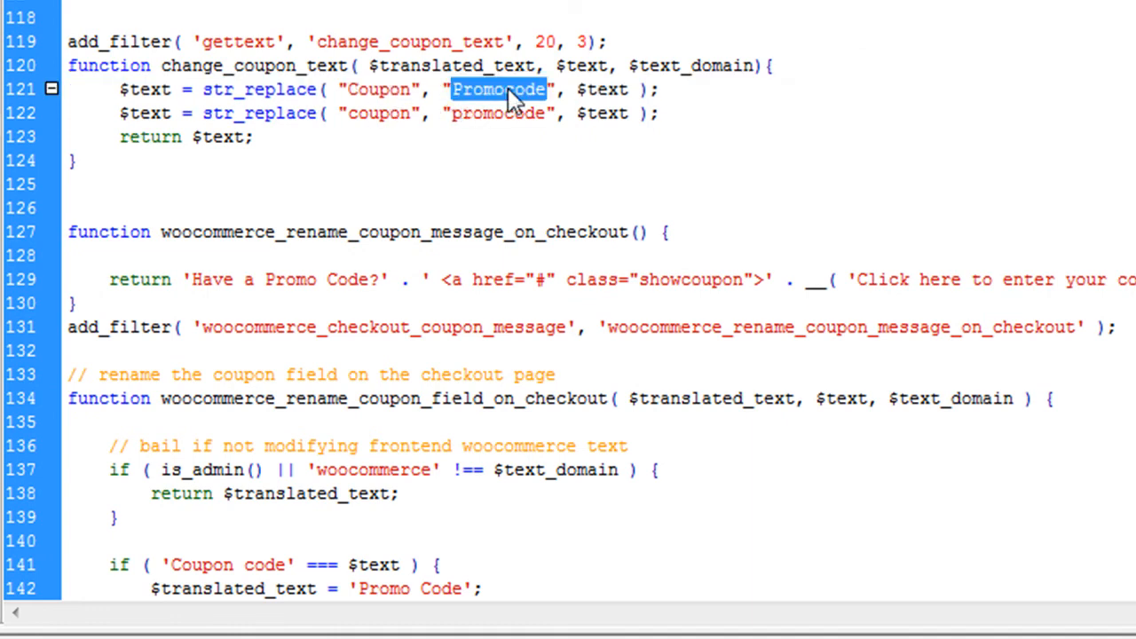
{"action": "scroll", "scroll_direction": "down", "scroll_amount": 3}
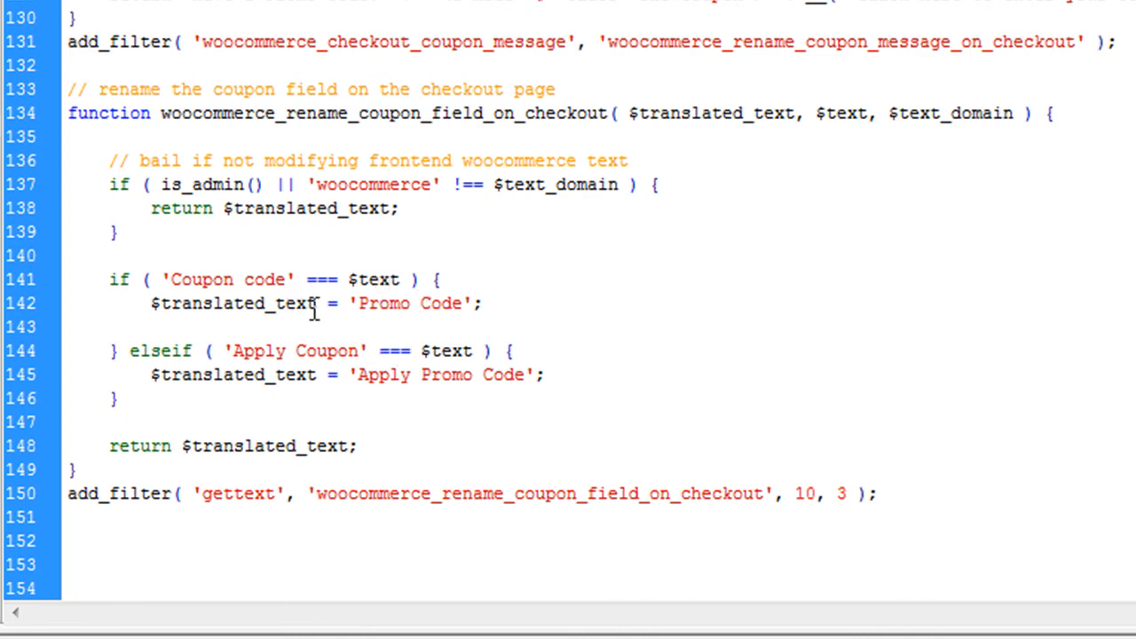
{"action": "double_click", "coordinate": [234, 303]}
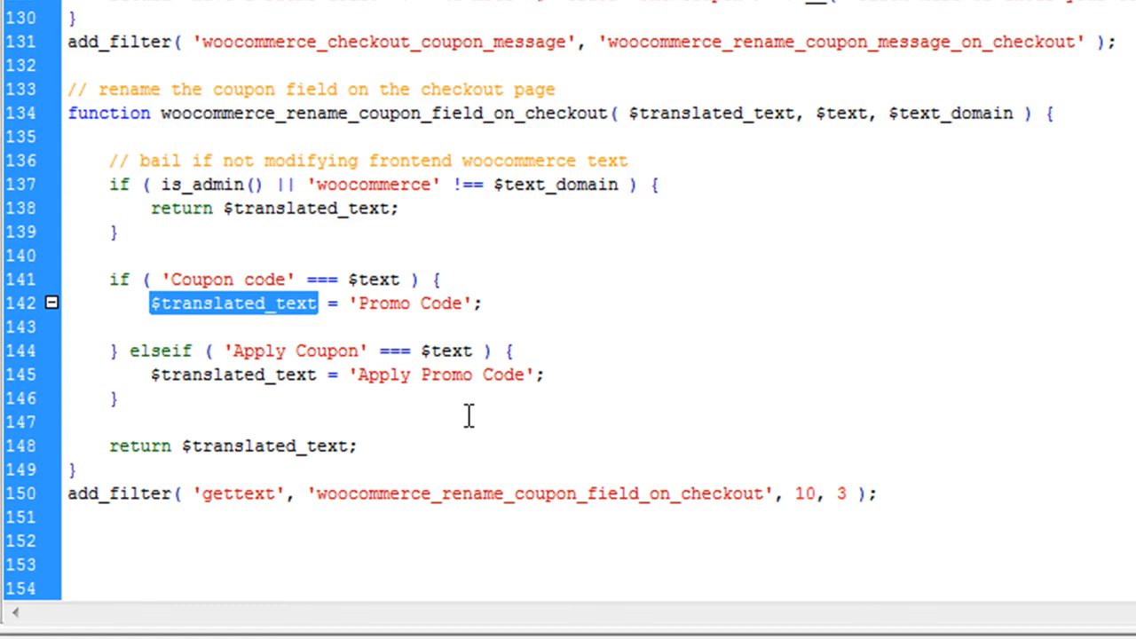
{"action": "scroll", "scroll_direction": "down", "scroll_amount": 3}
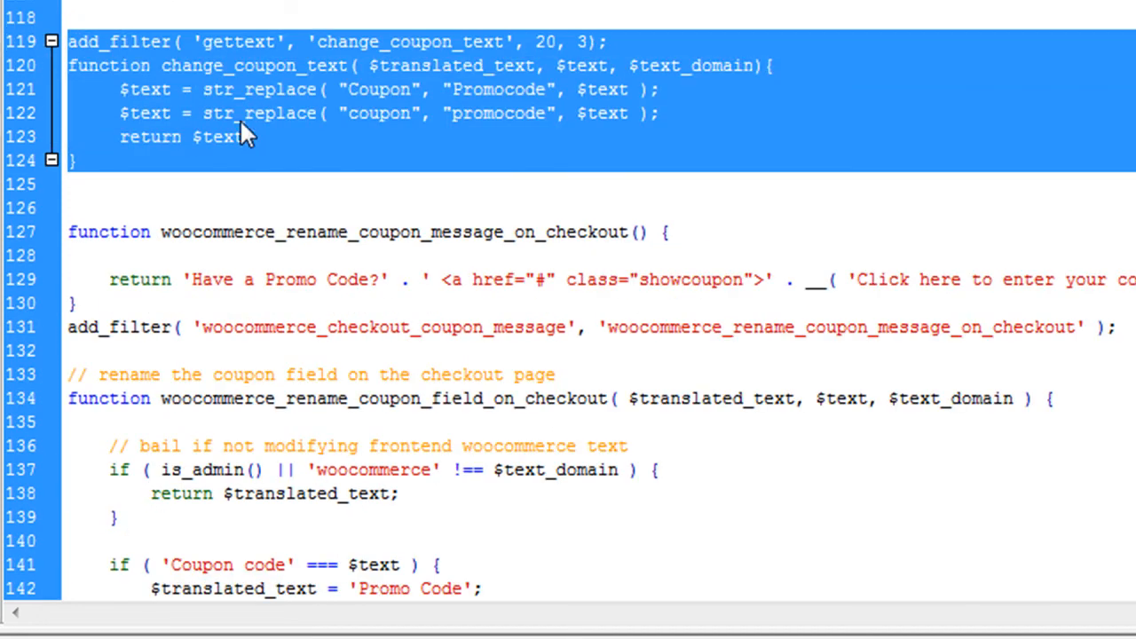
{"action": "mouse_move", "coordinate": [506, 132]}
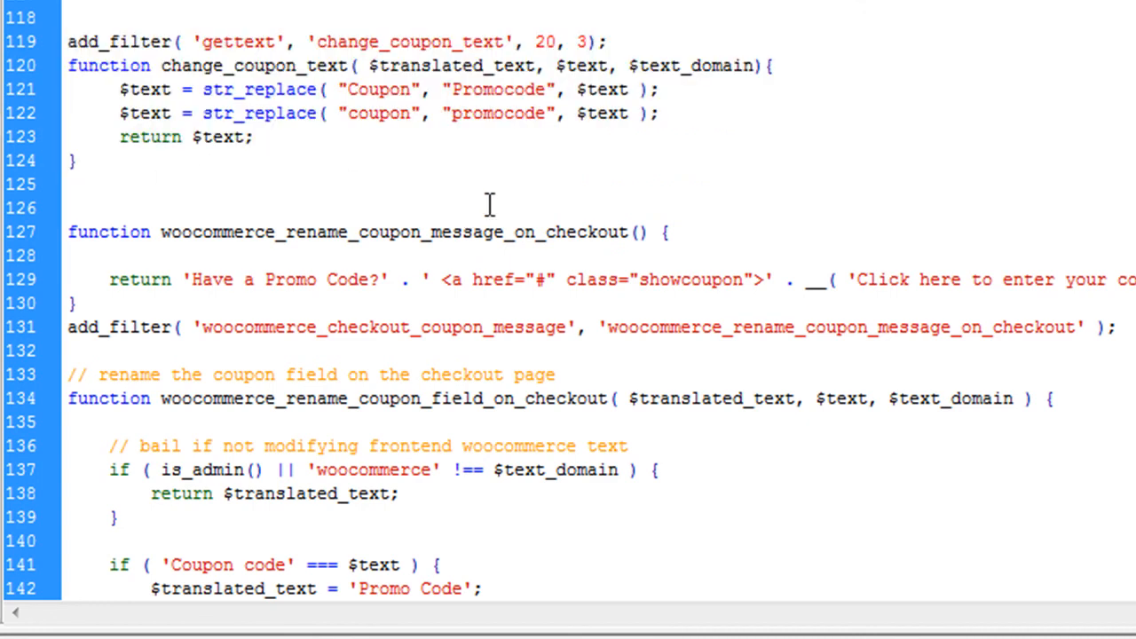
Change the first str_replace's third argument from $text to $translated_text
{"action": "left_click", "coordinate": [69, 208]}
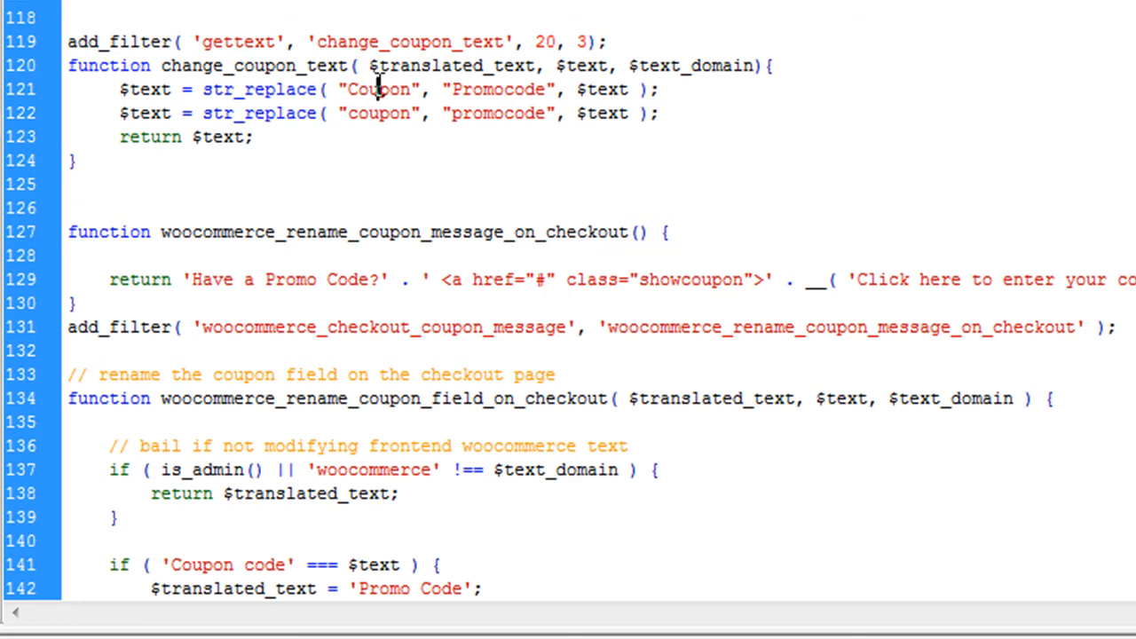
{"action": "double_click", "coordinate": [600, 88]}
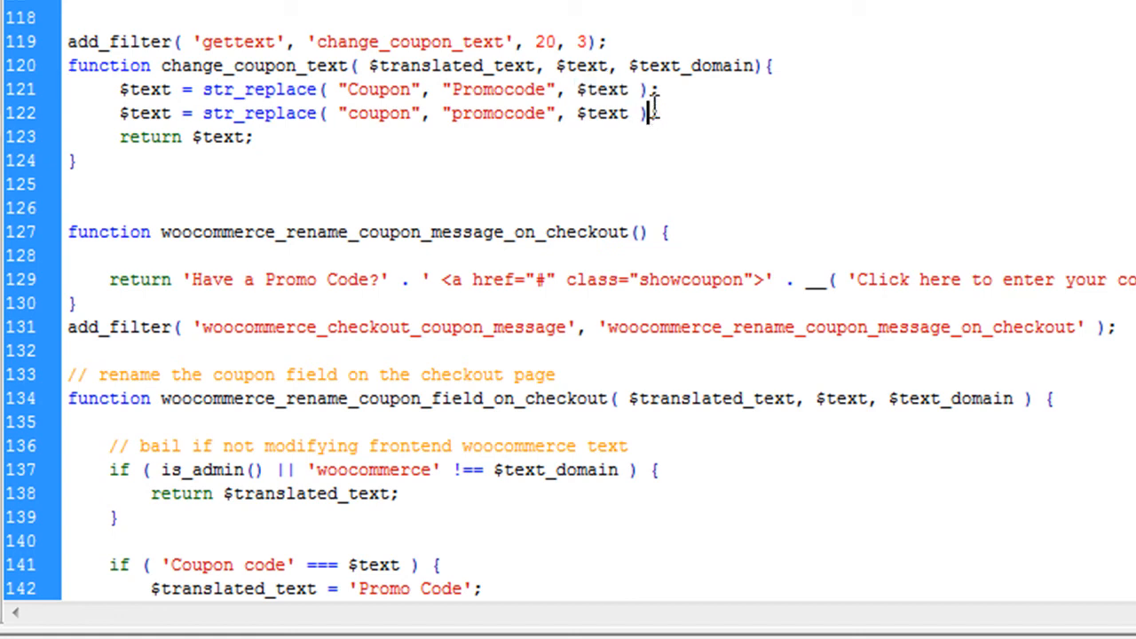
{"action": "mouse_move", "coordinate": [618, 88]}
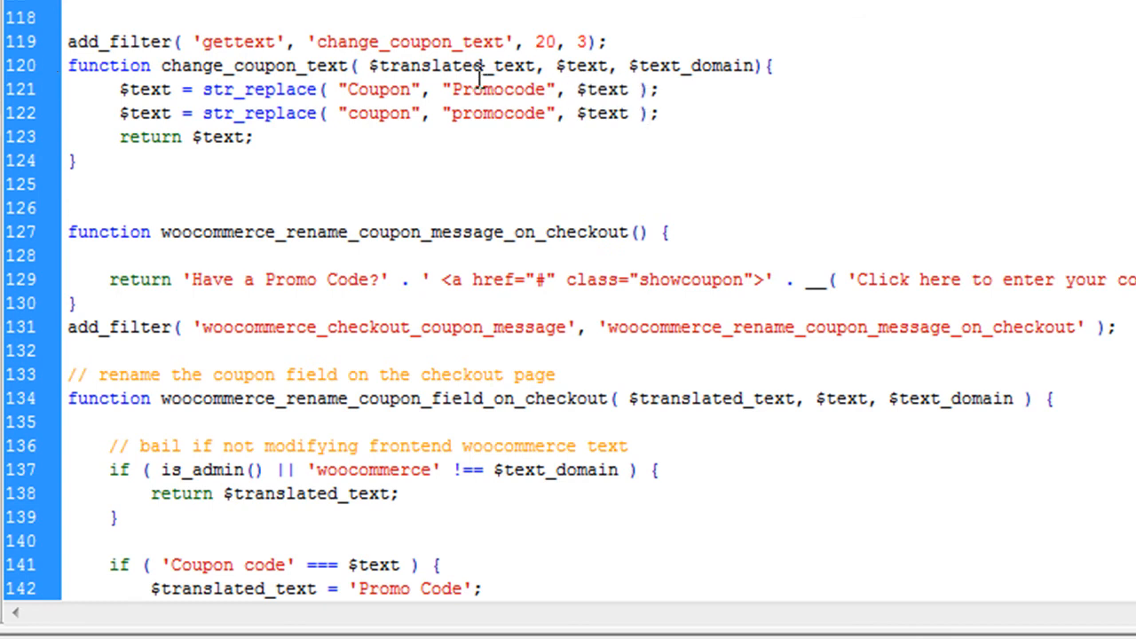
{"action": "double_click", "coordinate": [458, 64]}
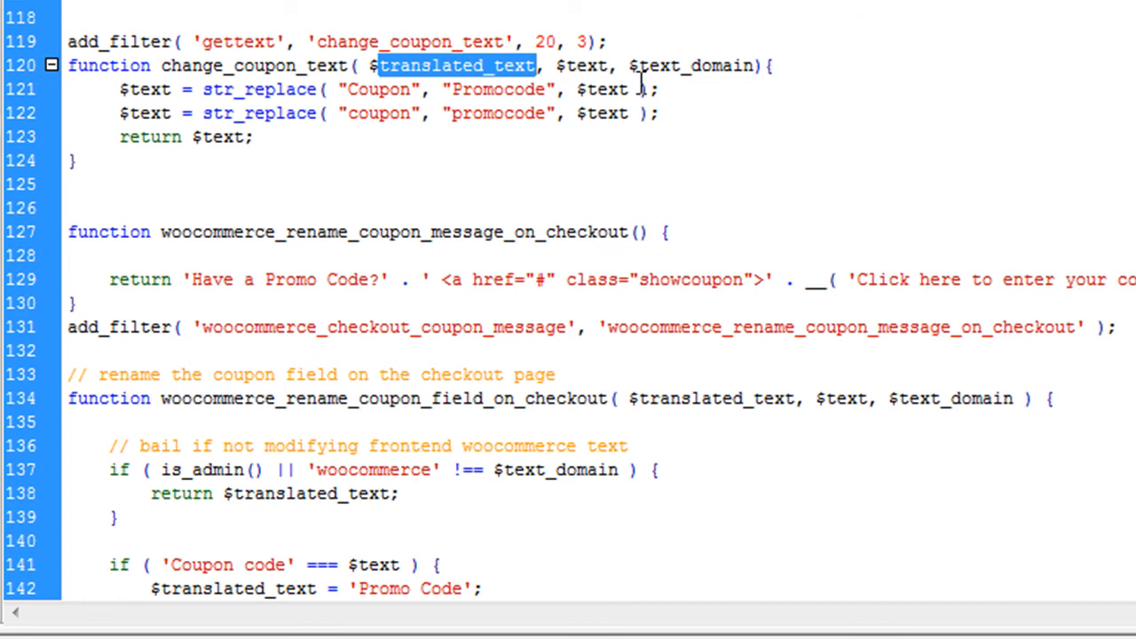
{"action": "double_click", "coordinate": [607, 88]}
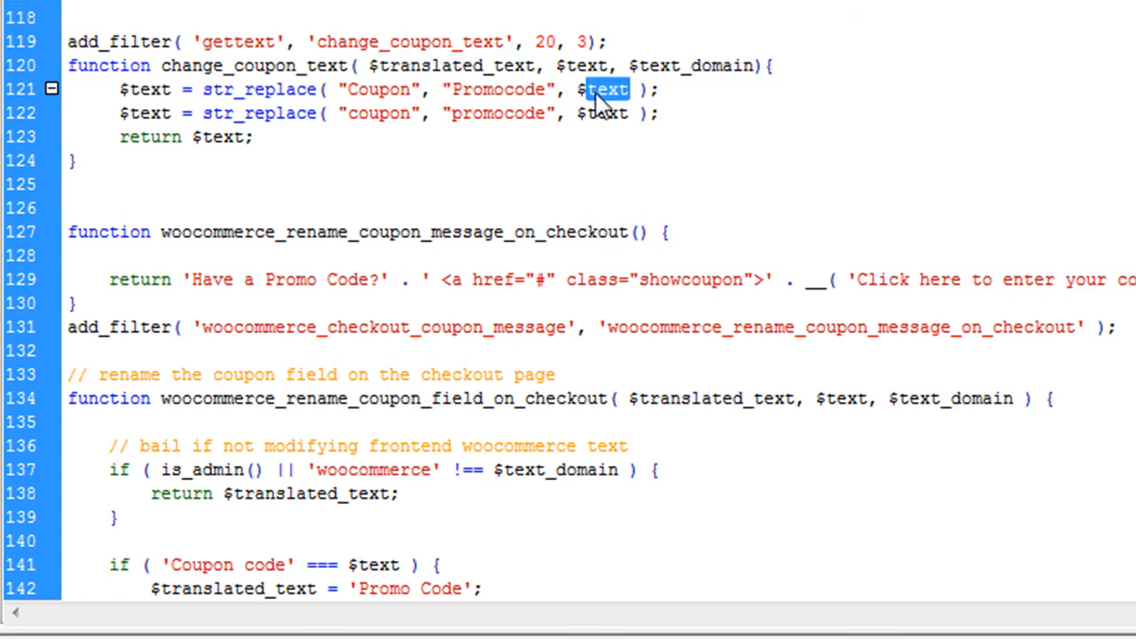
{"action": "type", "text": "translated_text"}
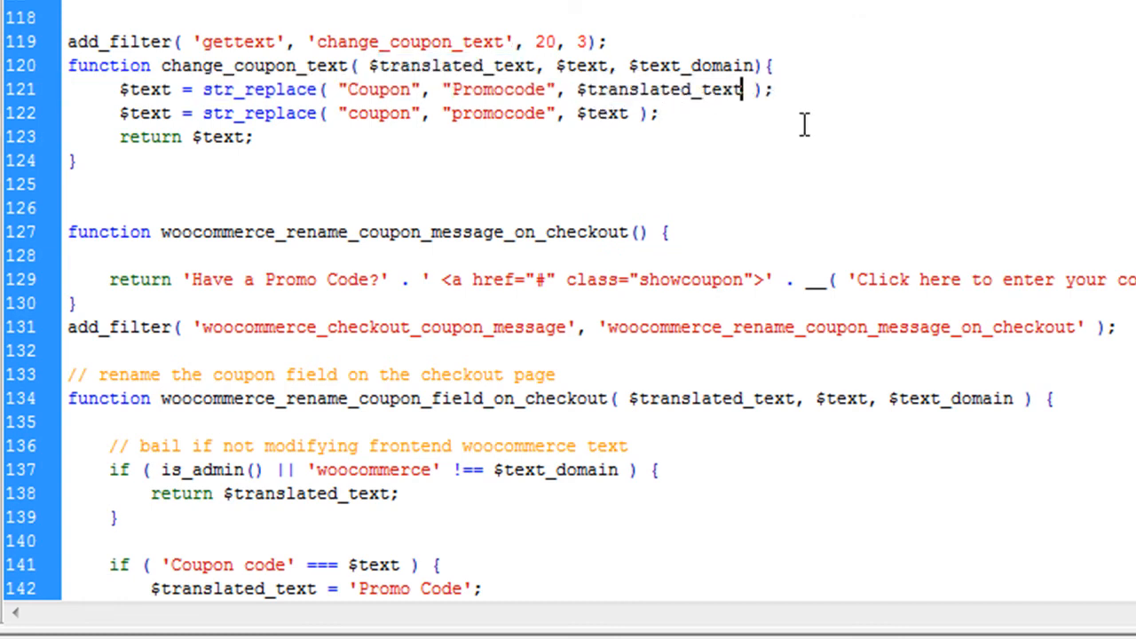
{"action": "mouse_move", "coordinate": [653, 89]}
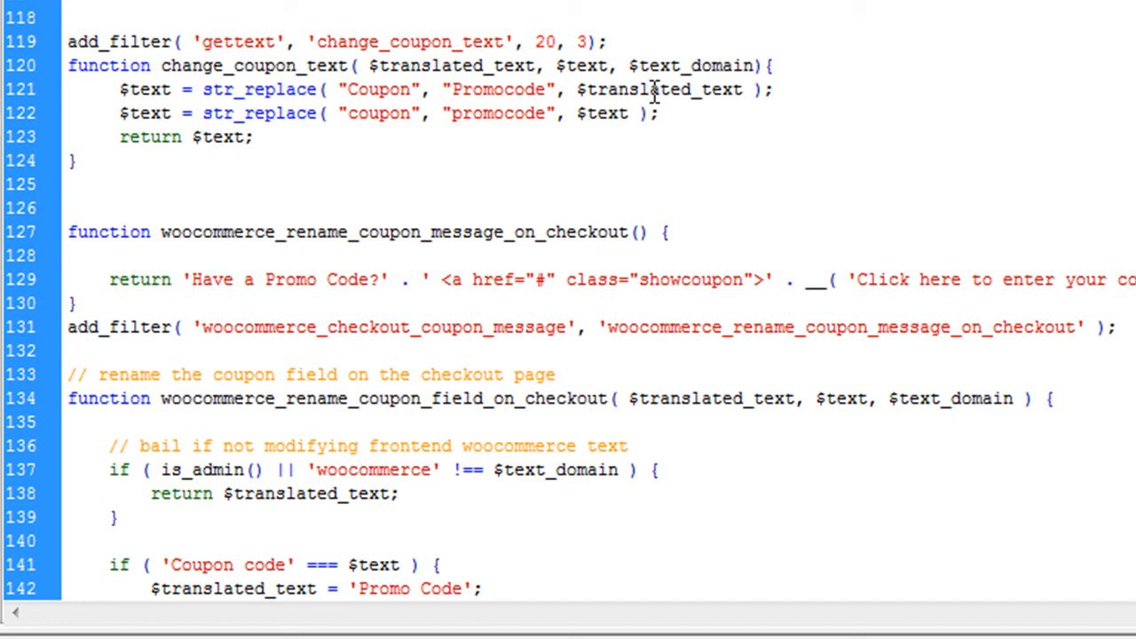
{"action": "double_click", "coordinate": [588, 64]}
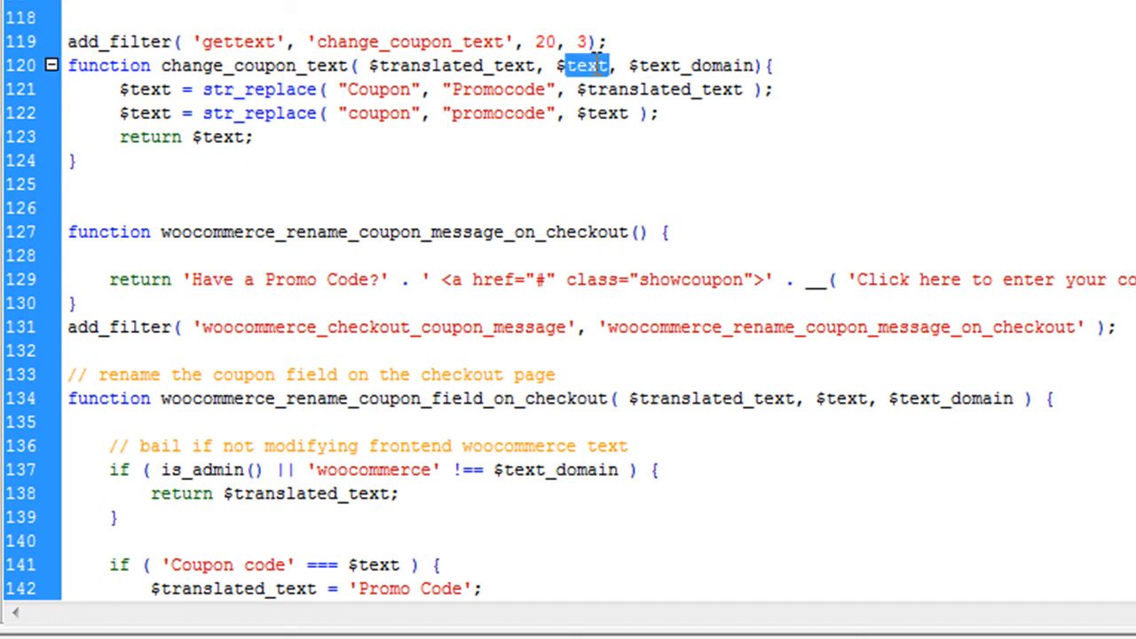